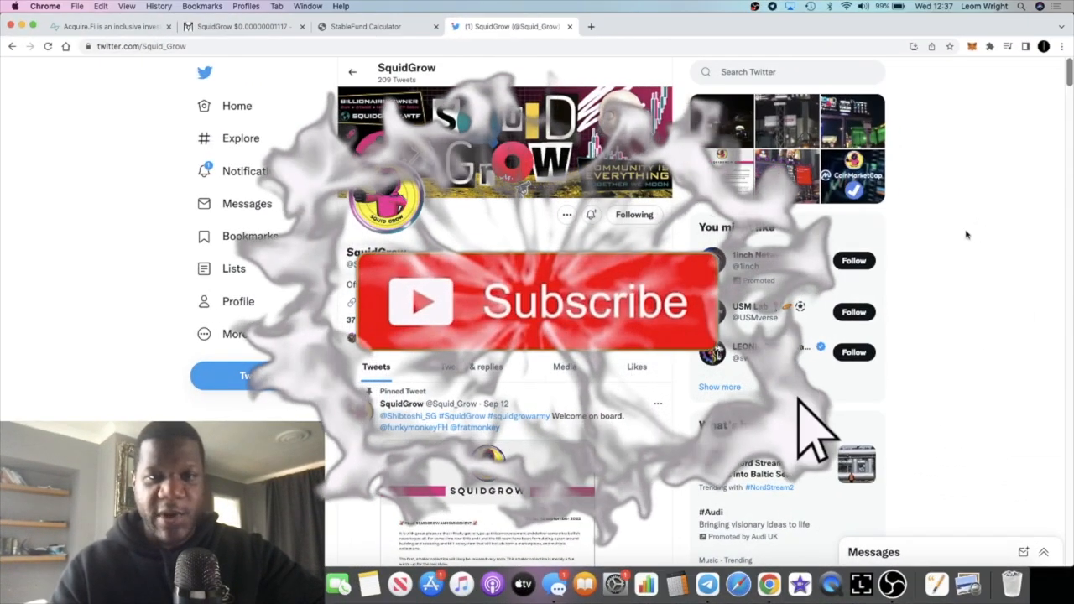
Look over the SquidGrow Twitter profile, then bring up the SquidGrow Official Telegram chat
left_click(536, 302)
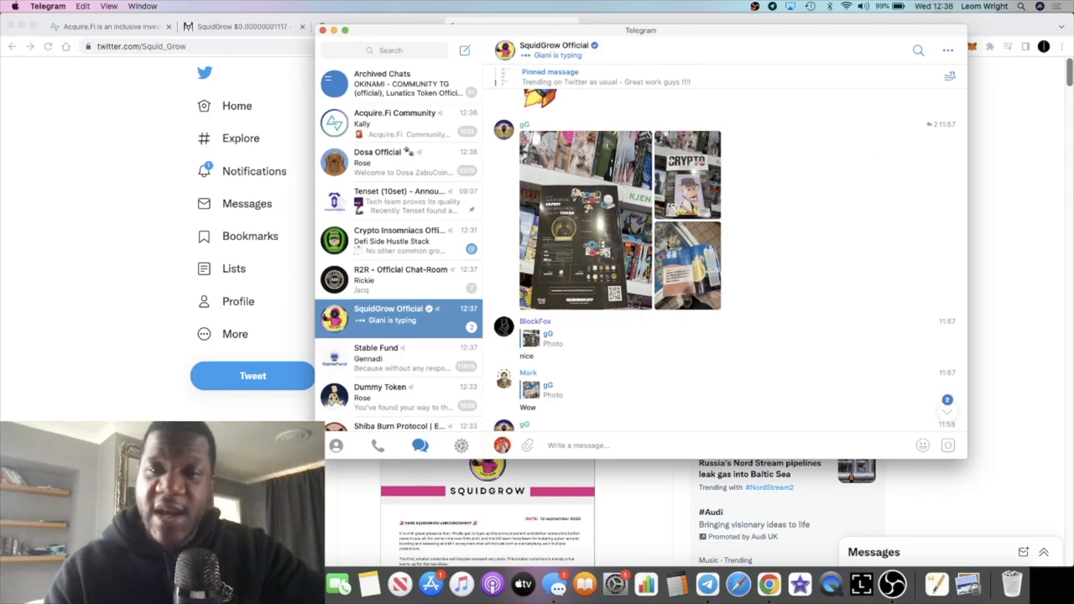
Open a SquidGrow Official chat photo showing the Crypto Magazine cover on a store shelf
left_click(581, 223)
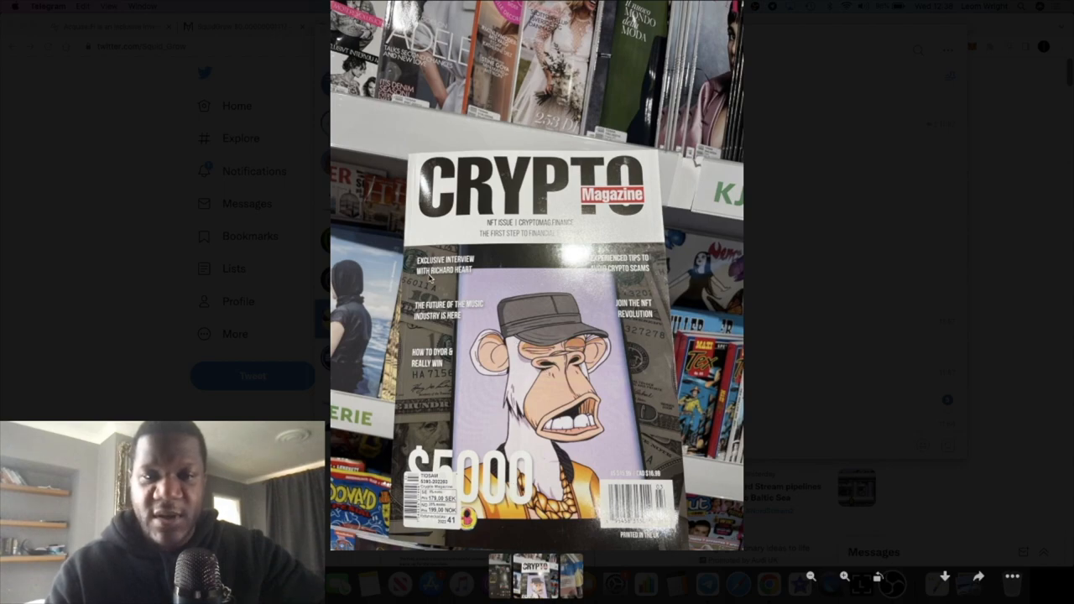
mouse_move(637, 325)
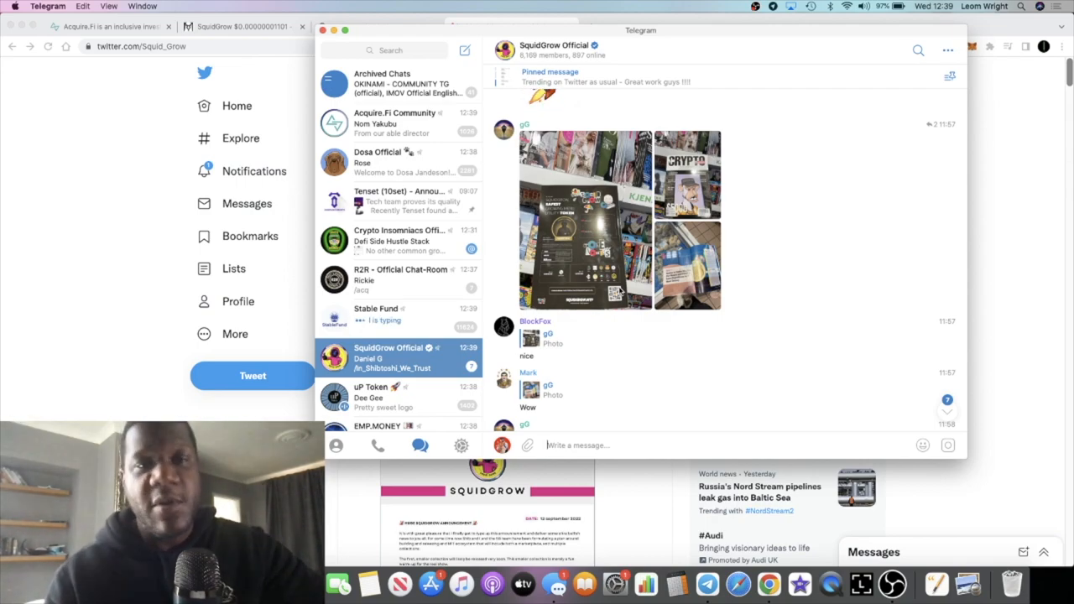
mouse_move(851, 184)
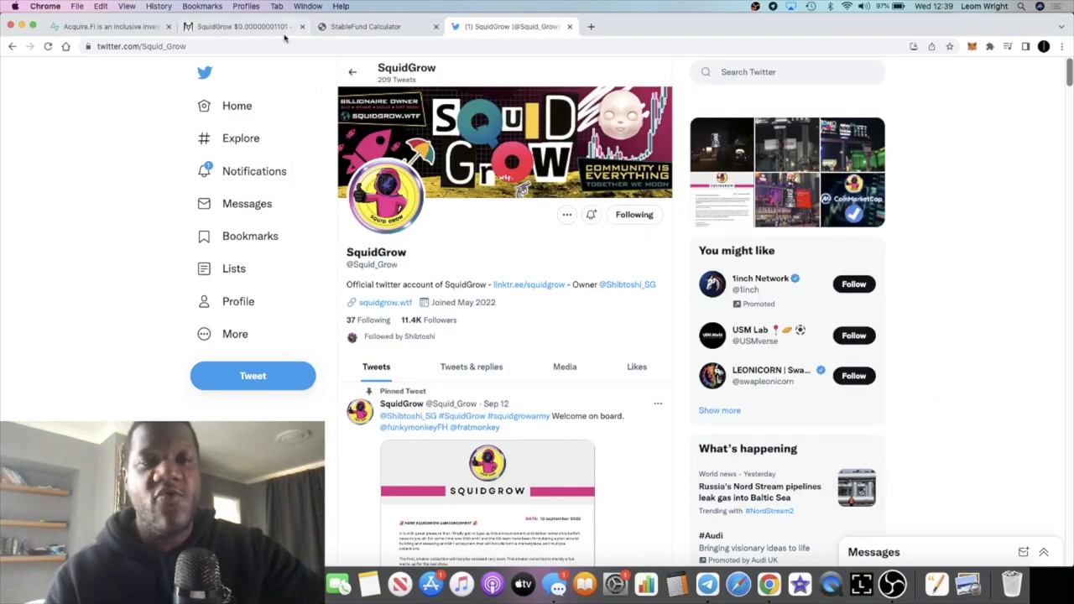
Bring up the SquidGrow/WBNB PancakeSwap pair on BSC with its 1D candlestick chart
left_click(243, 27)
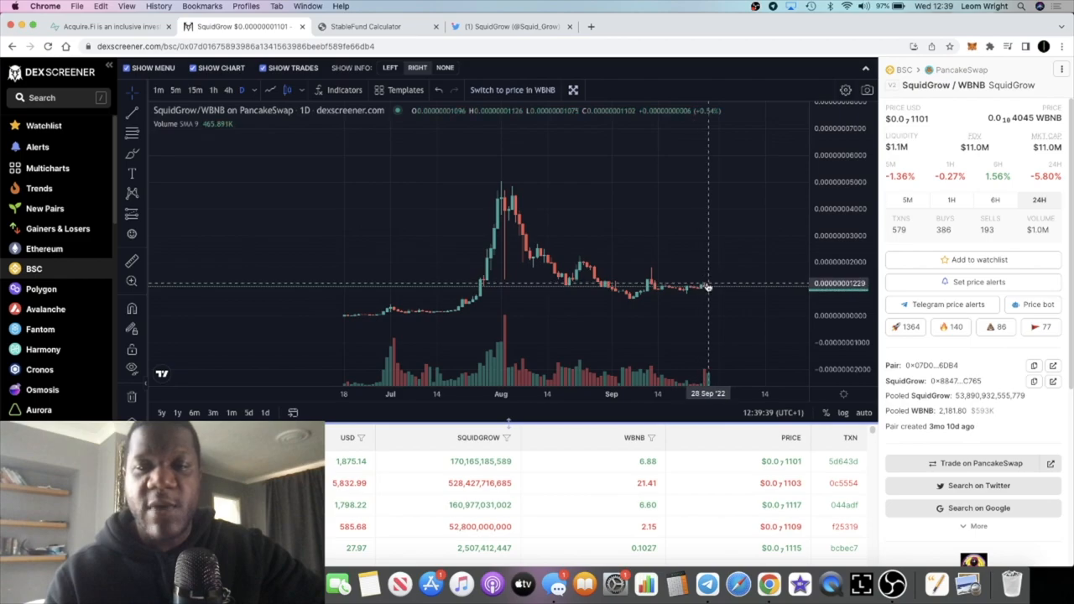
mouse_move(720, 368)
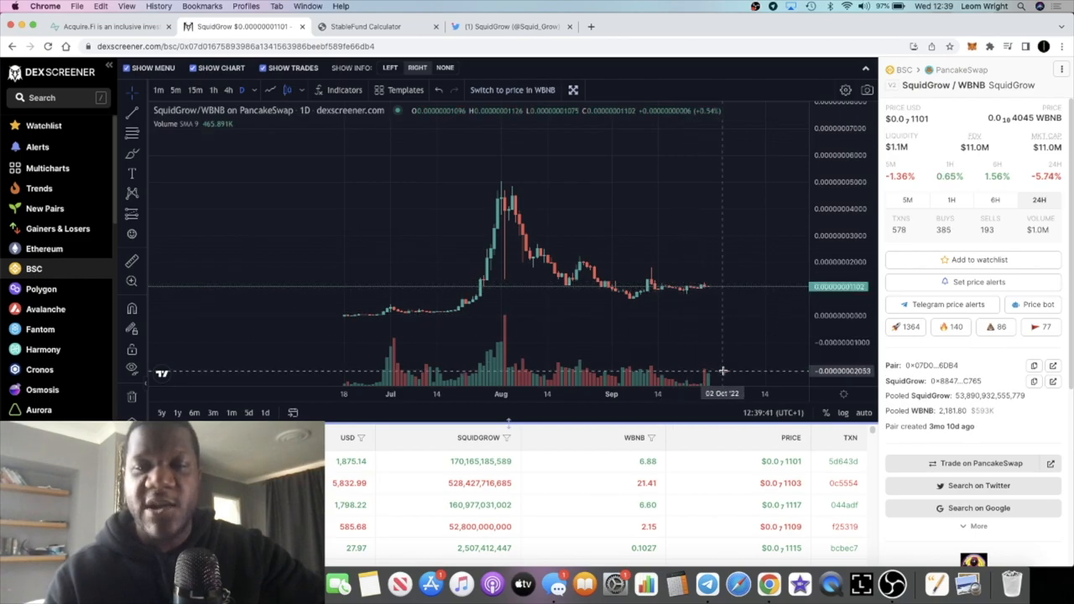
mouse_move(720, 357)
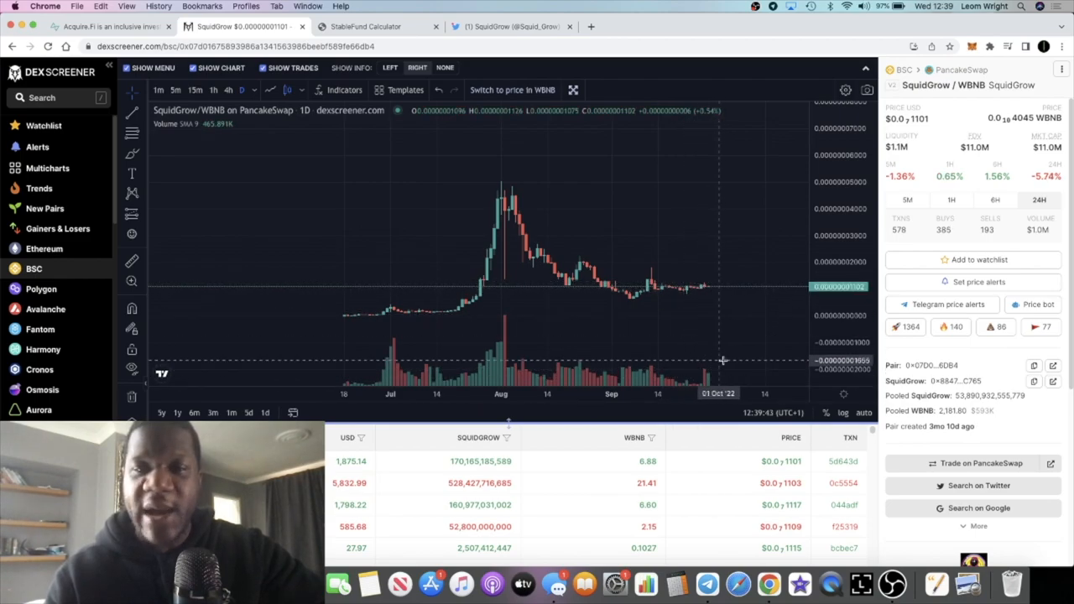
mouse_move(715, 298)
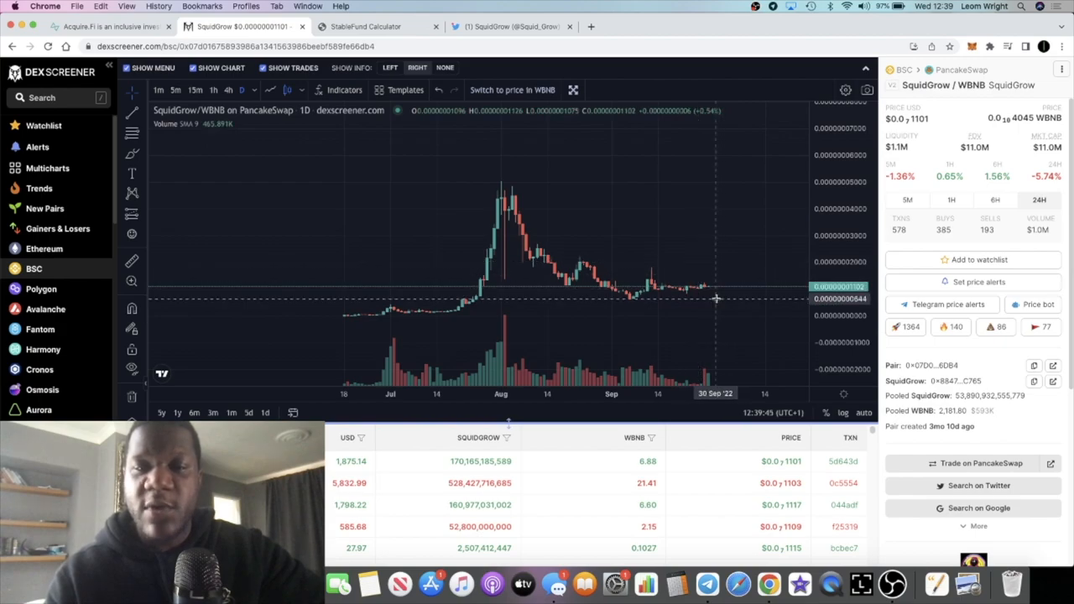
mouse_move(709, 303)
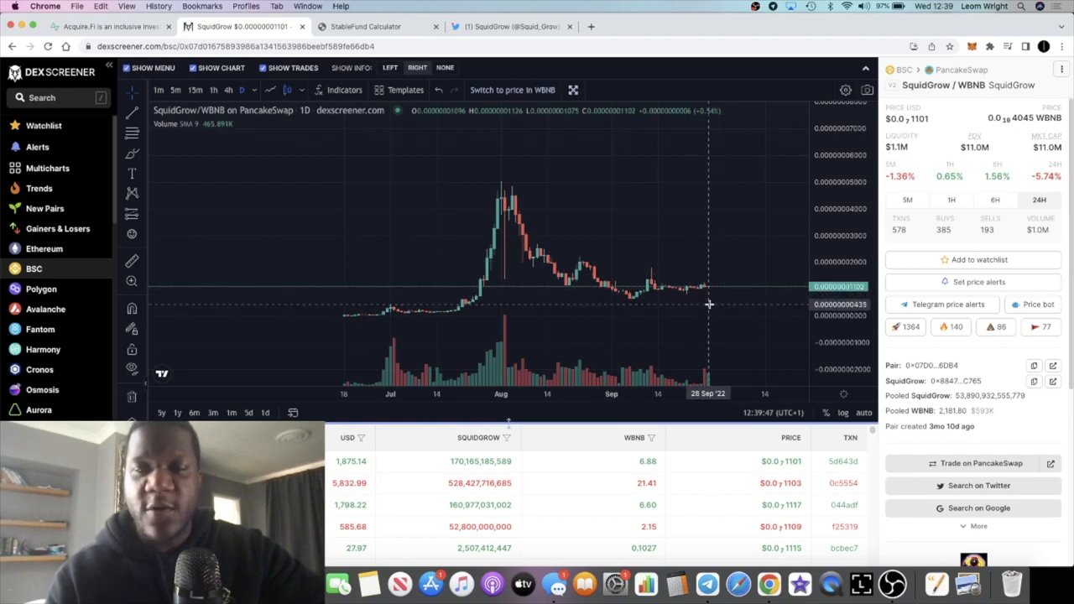
mouse_move(644, 270)
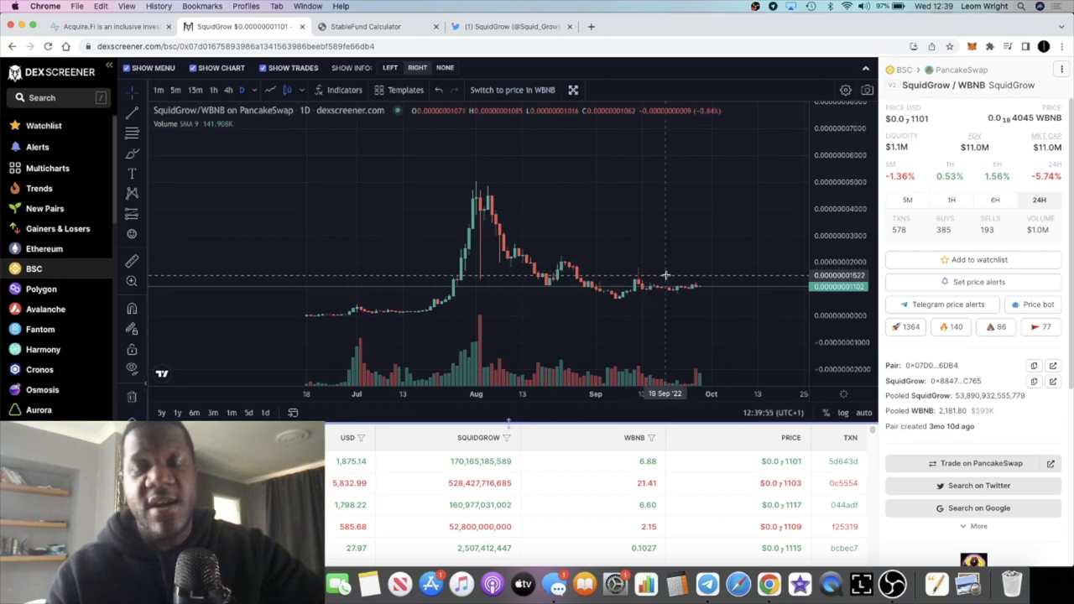
mouse_move(676, 293)
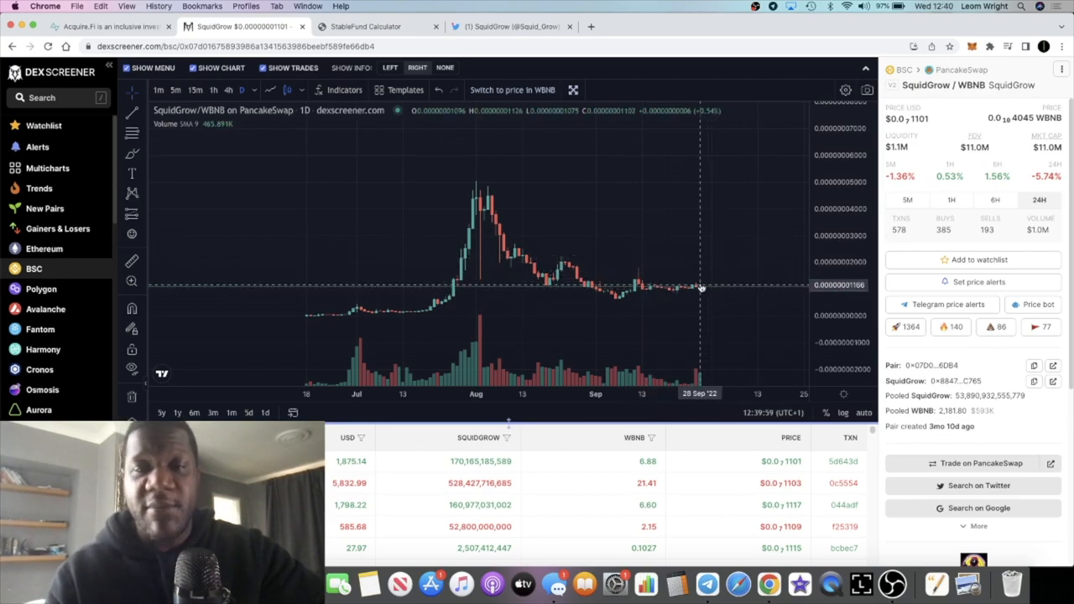
mouse_move(698, 266)
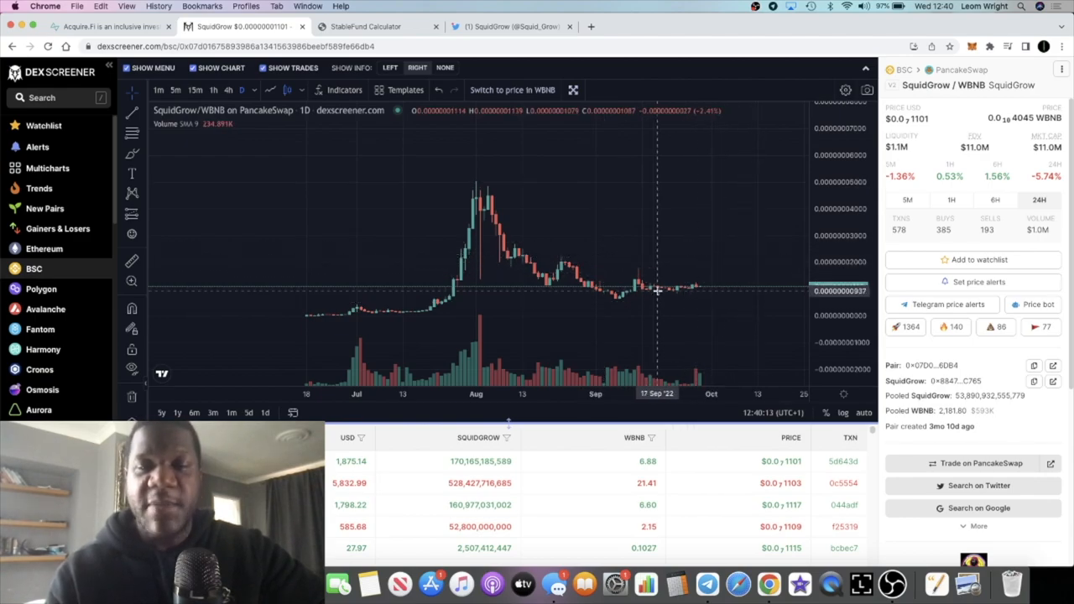
mouse_move(719, 293)
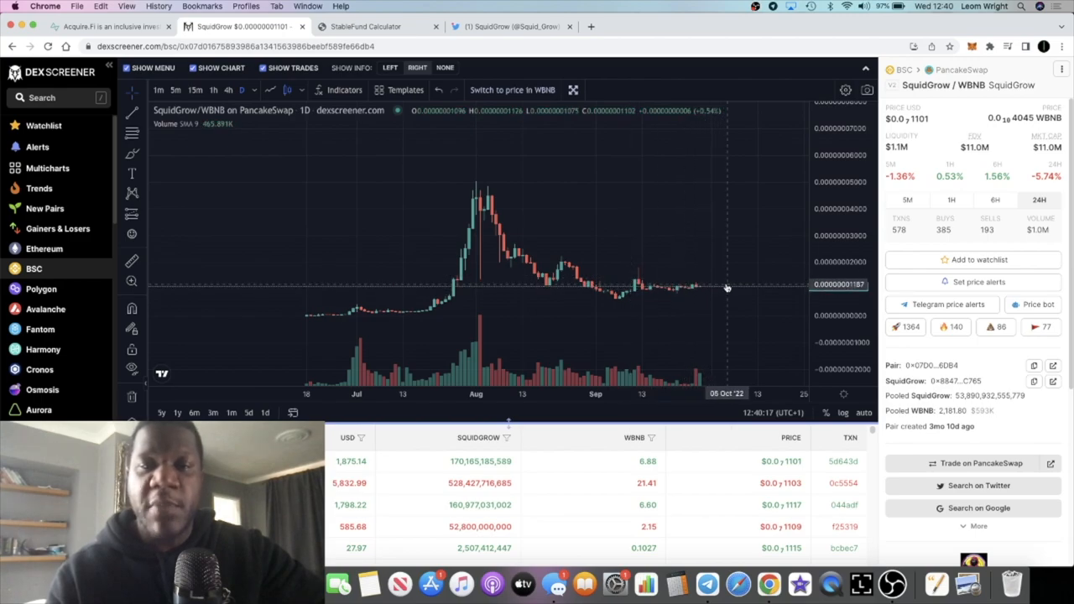
mouse_move(723, 293)
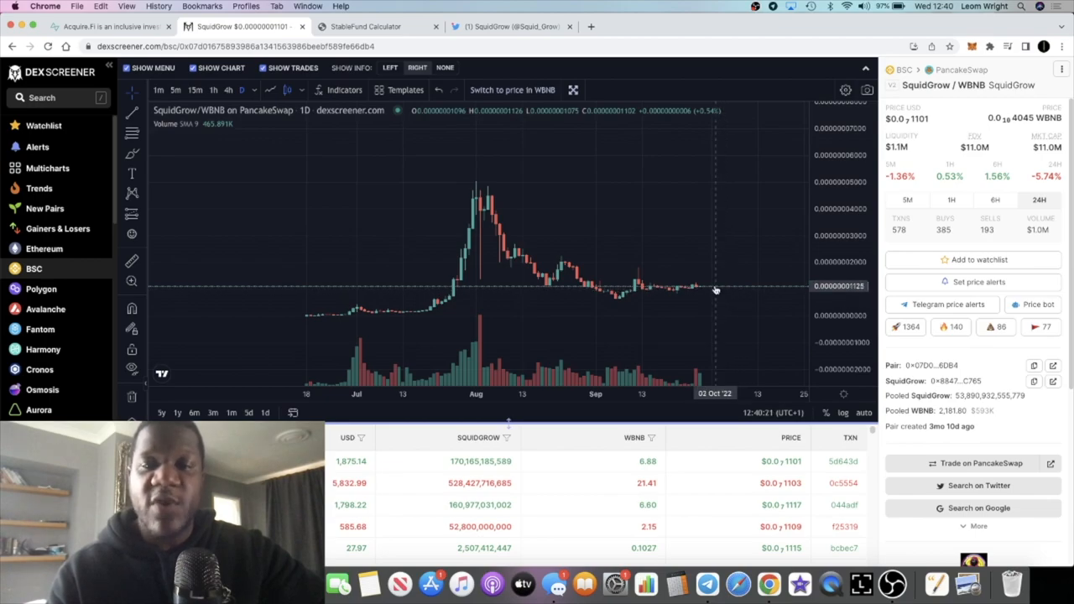
mouse_move(709, 290)
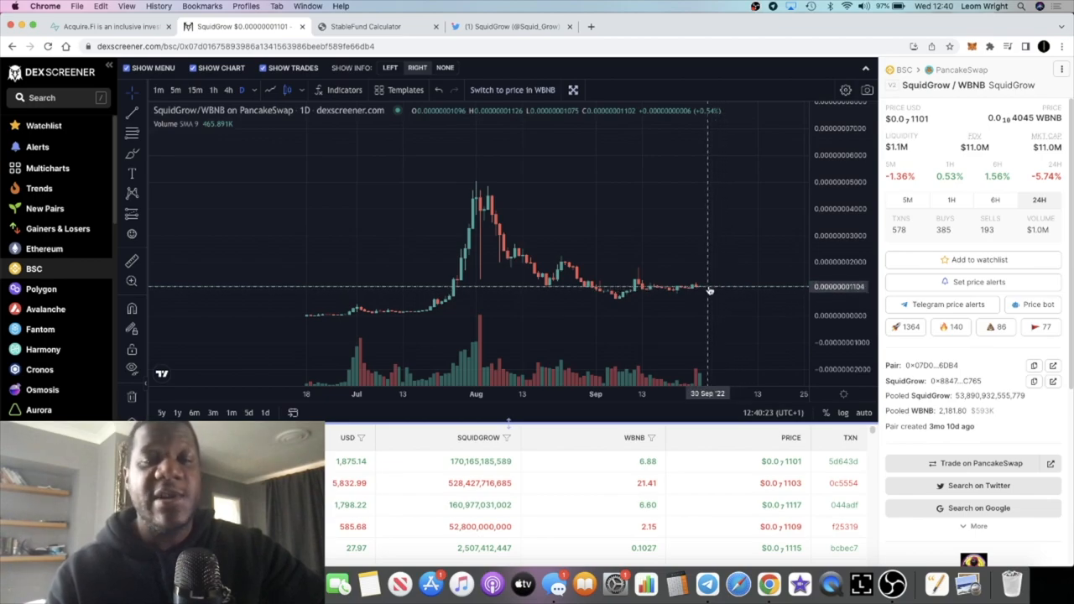
mouse_move(743, 290)
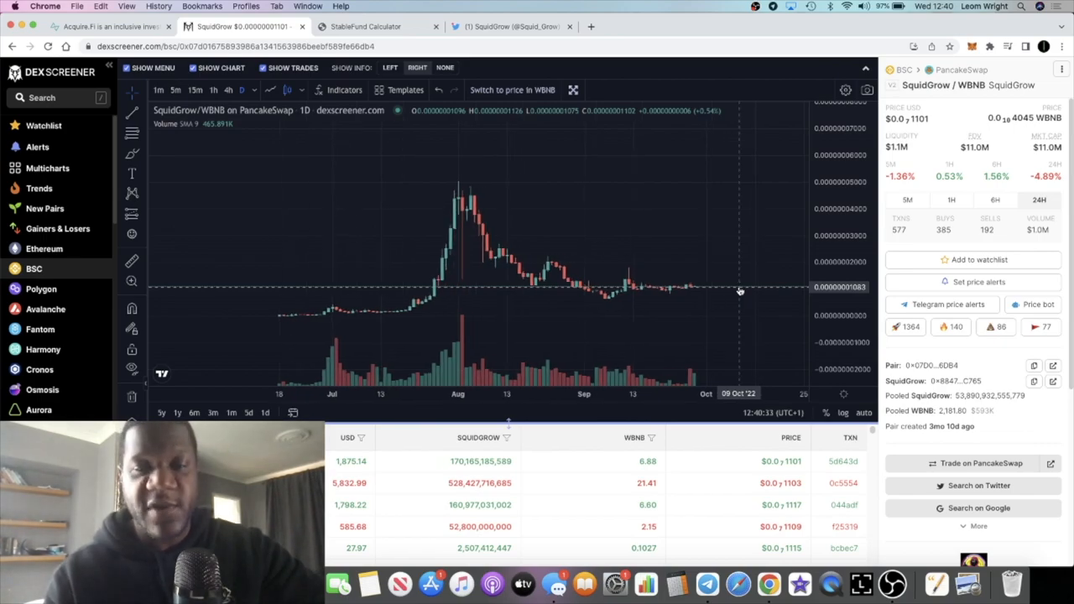
mouse_move(739, 267)
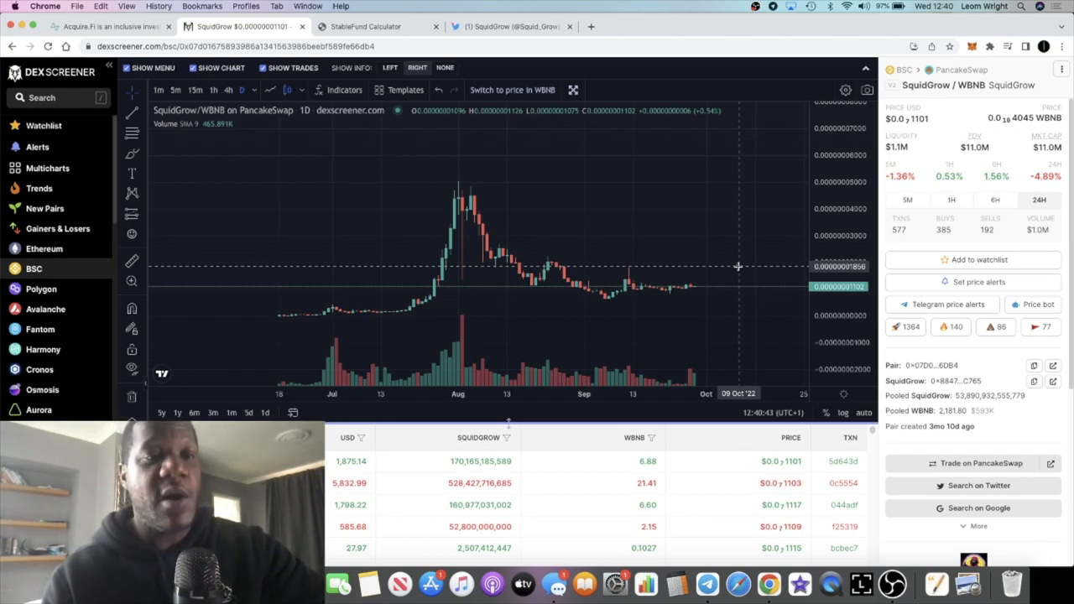
mouse_move(643, 311)
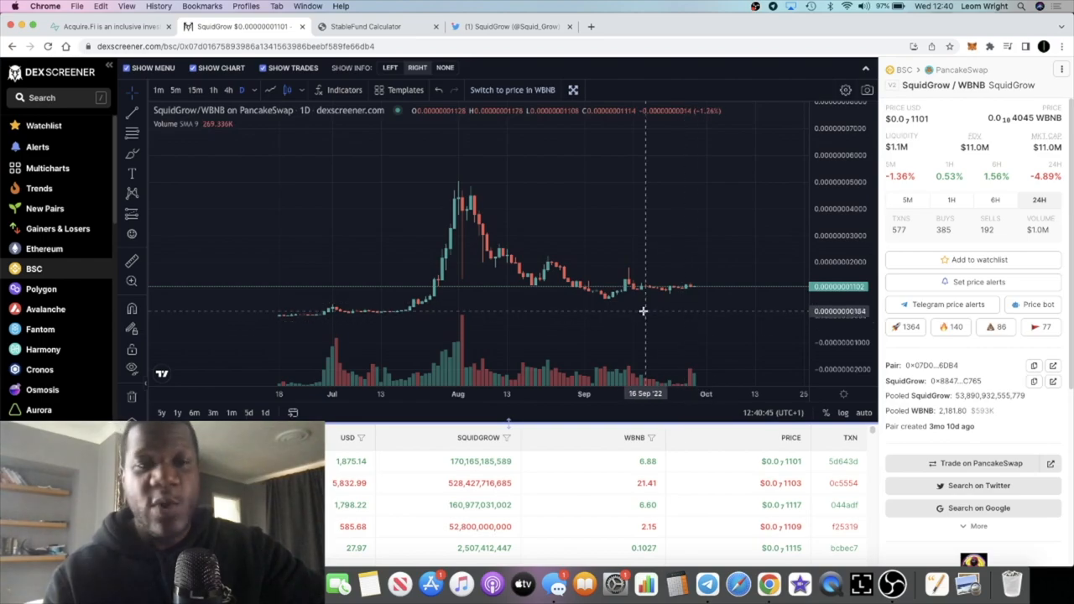
mouse_move(643, 287)
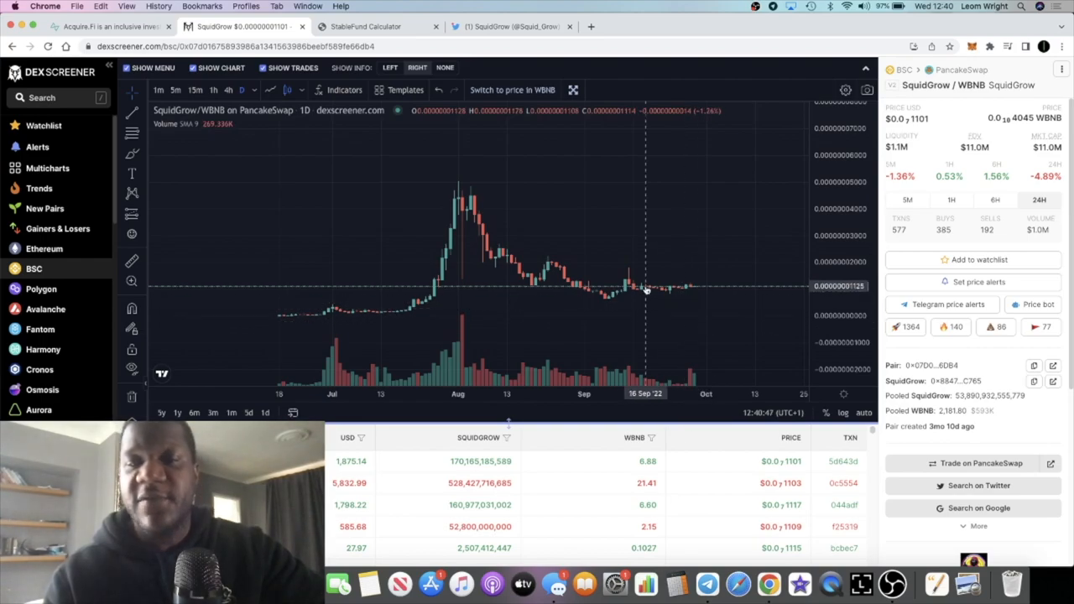
mouse_move(700, 289)
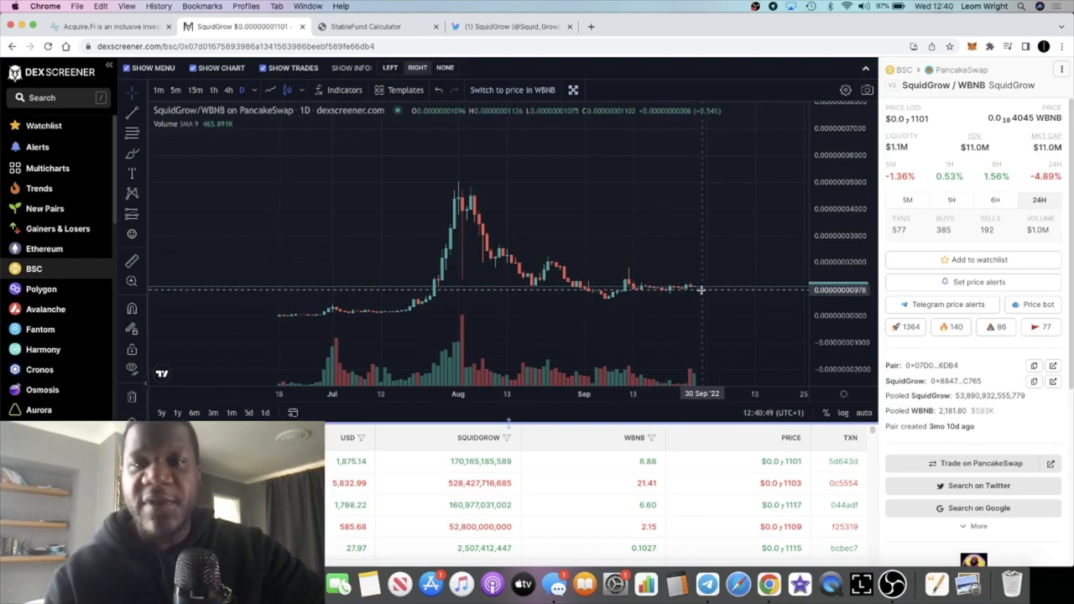
mouse_move(718, 291)
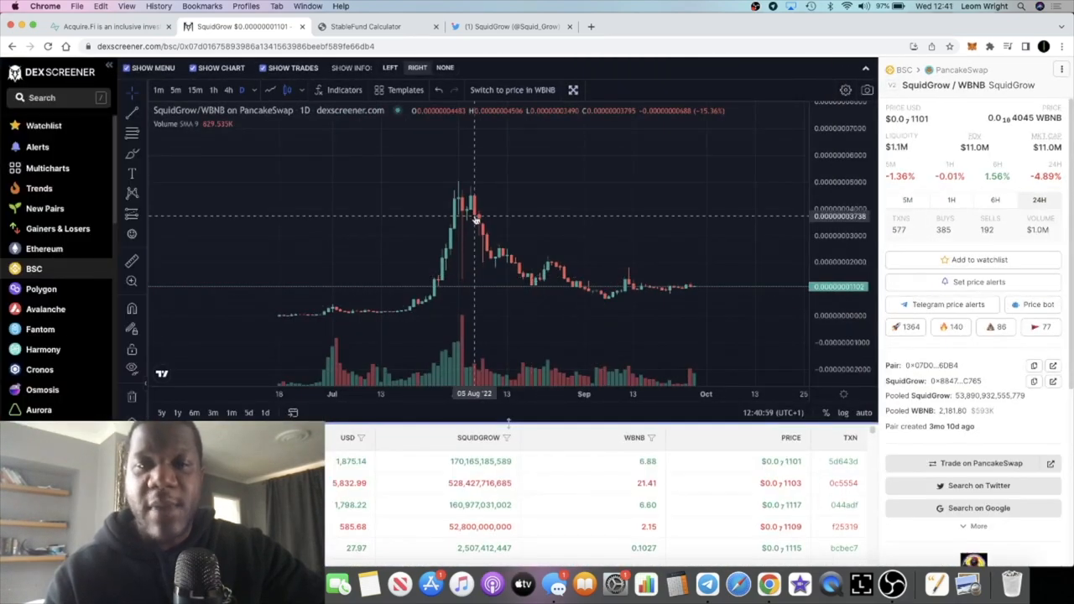
mouse_move(466, 191)
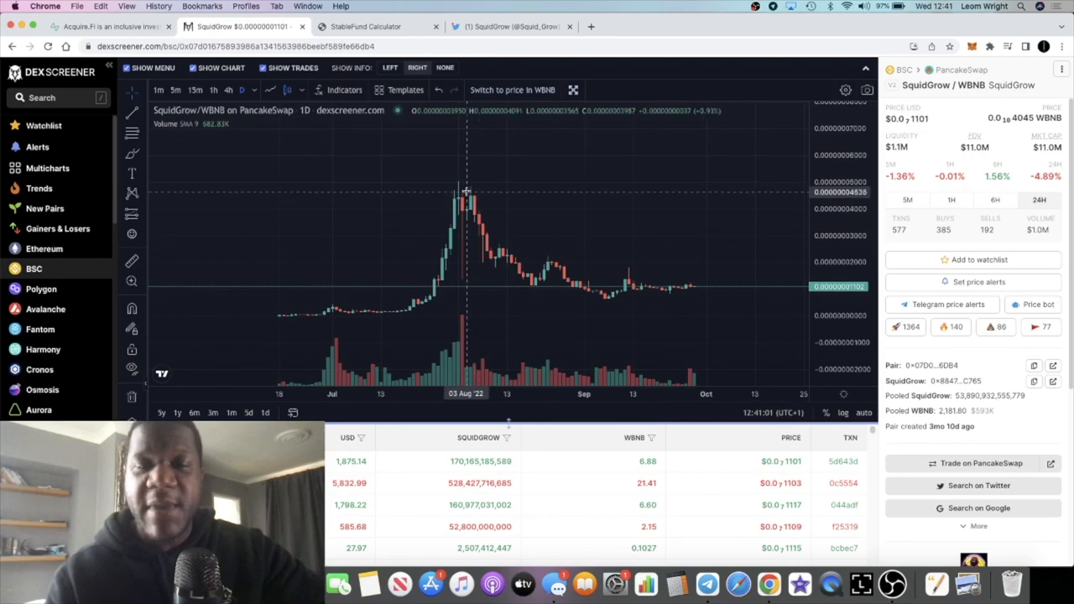
mouse_move(452, 182)
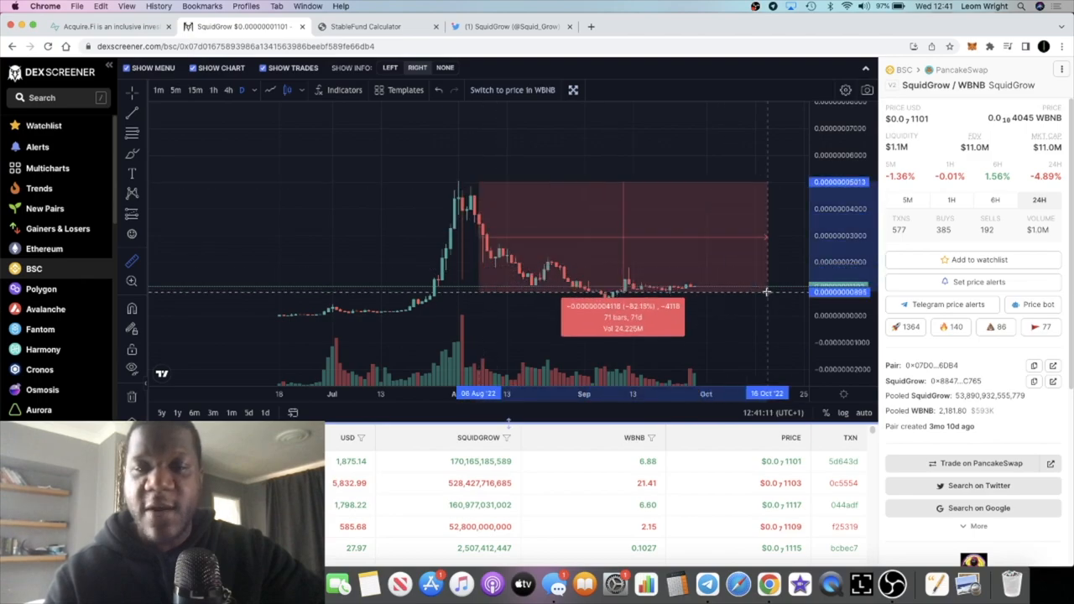
mouse_move(770, 291)
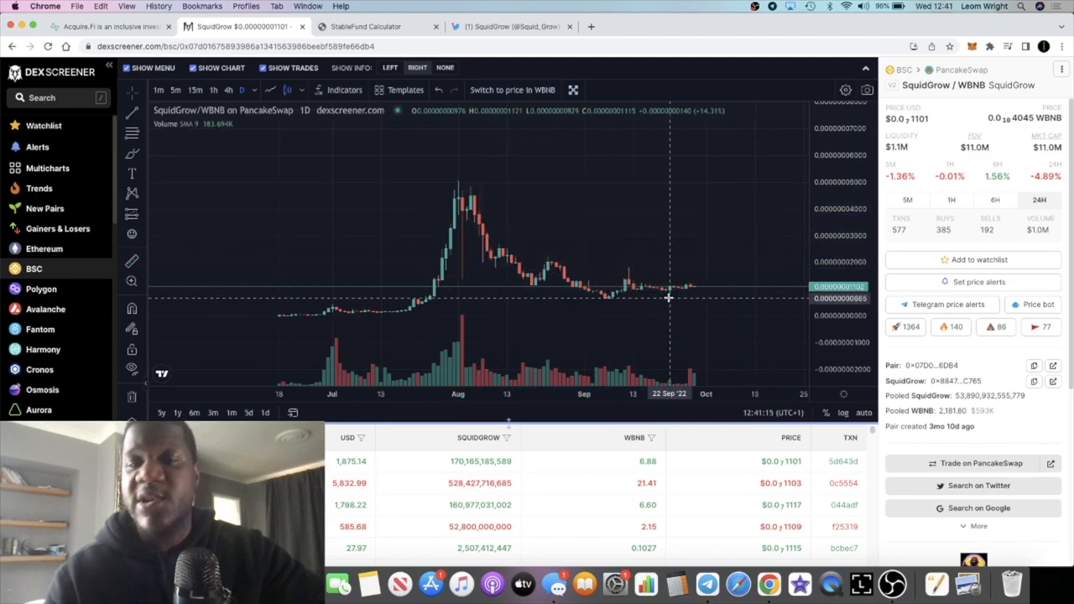
mouse_move(684, 298)
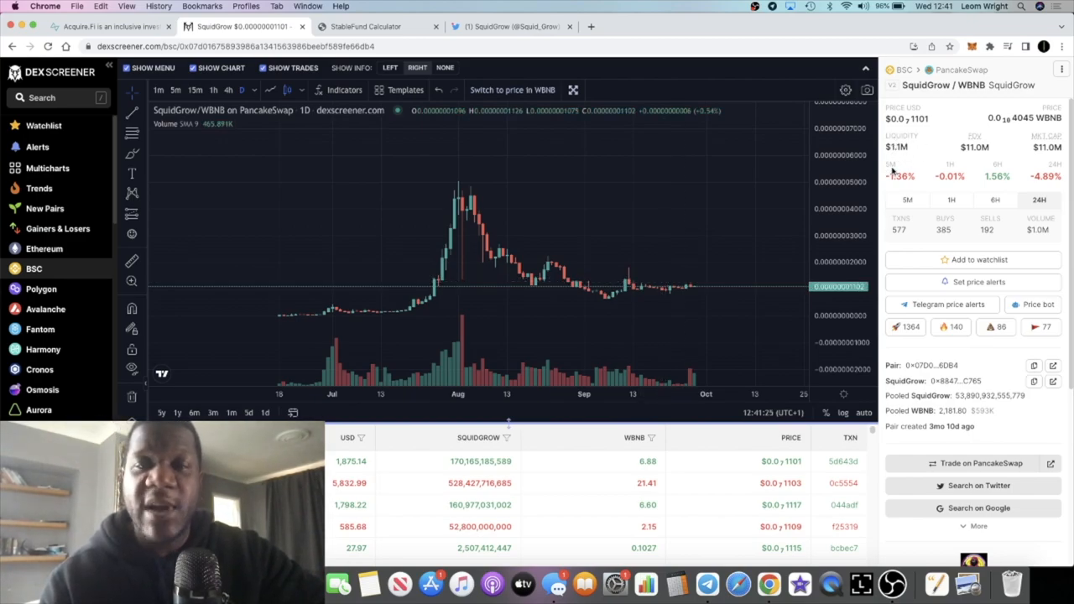
mouse_move(709, 291)
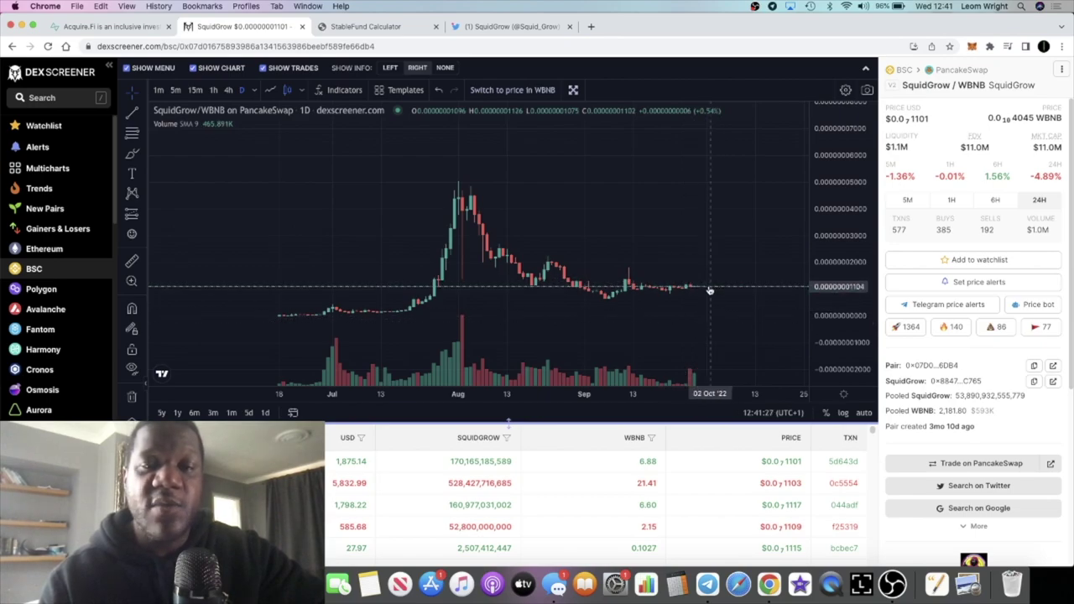
mouse_move(703, 277)
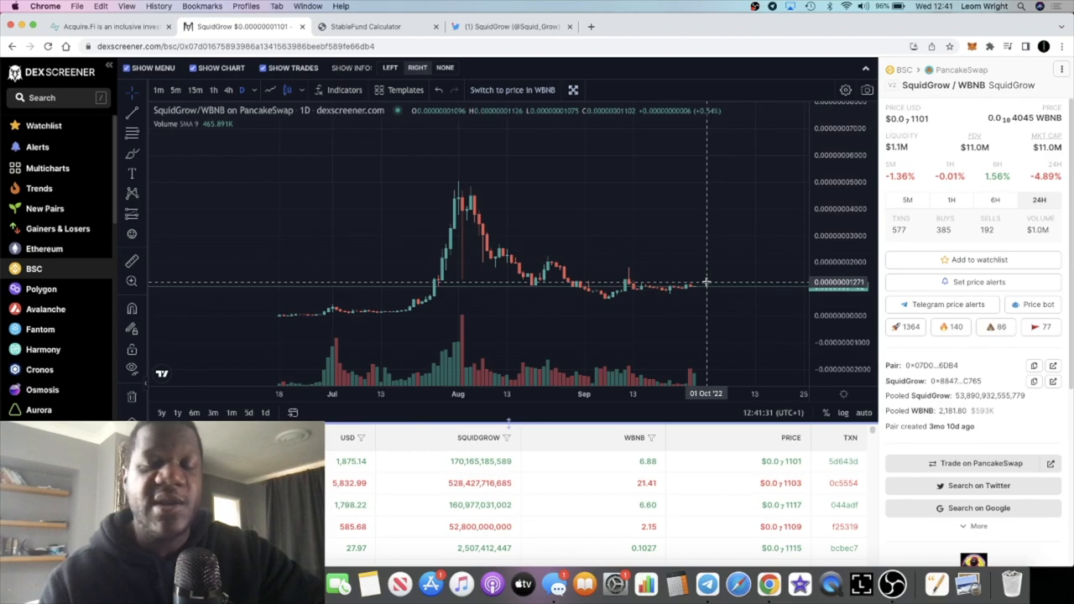
mouse_move(726, 258)
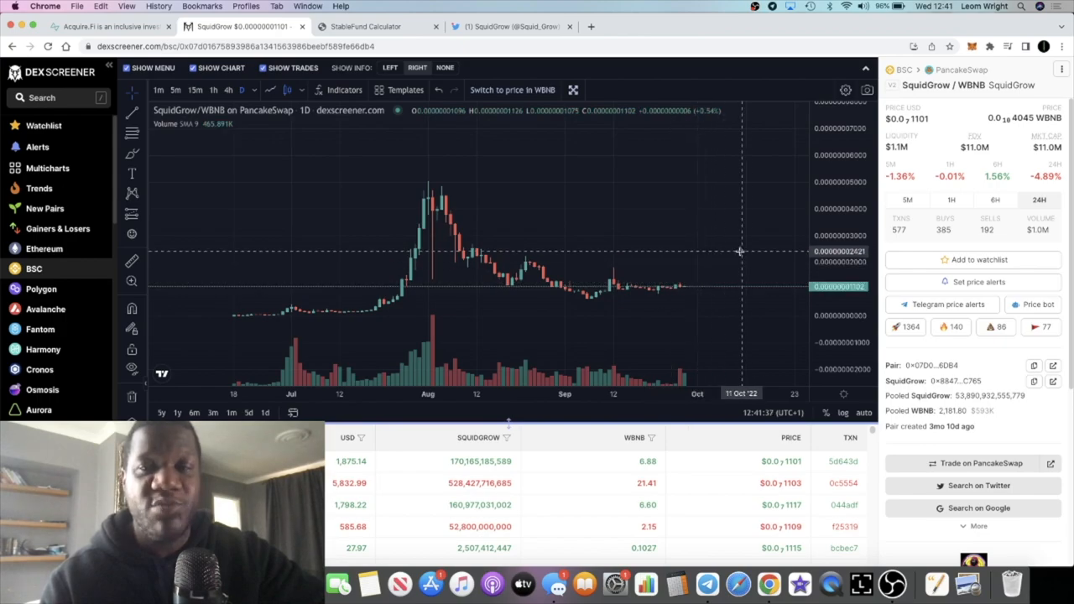
mouse_move(744, 254)
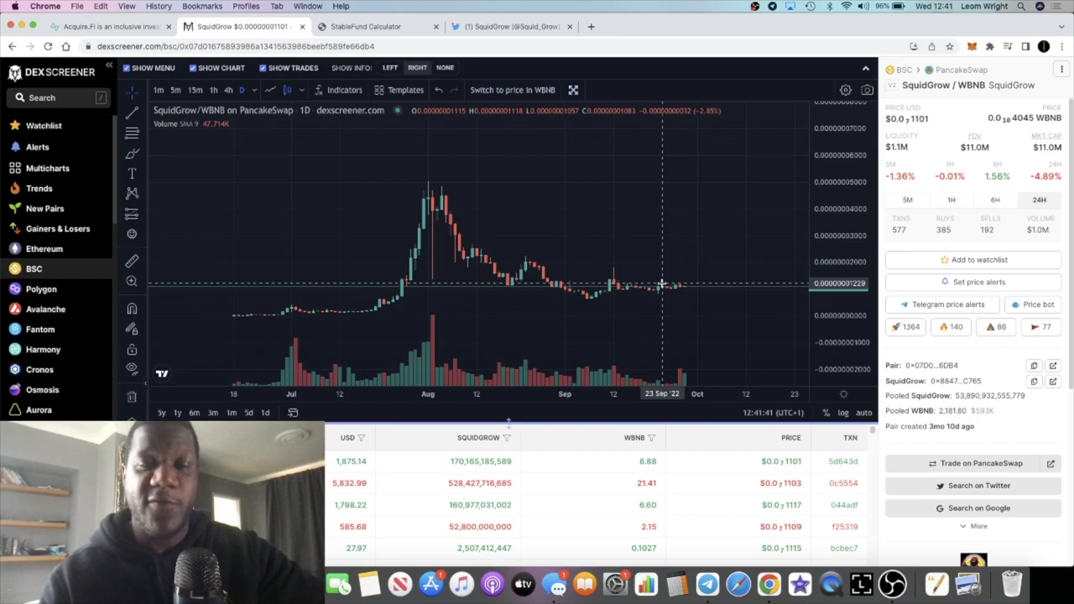
mouse_move(671, 292)
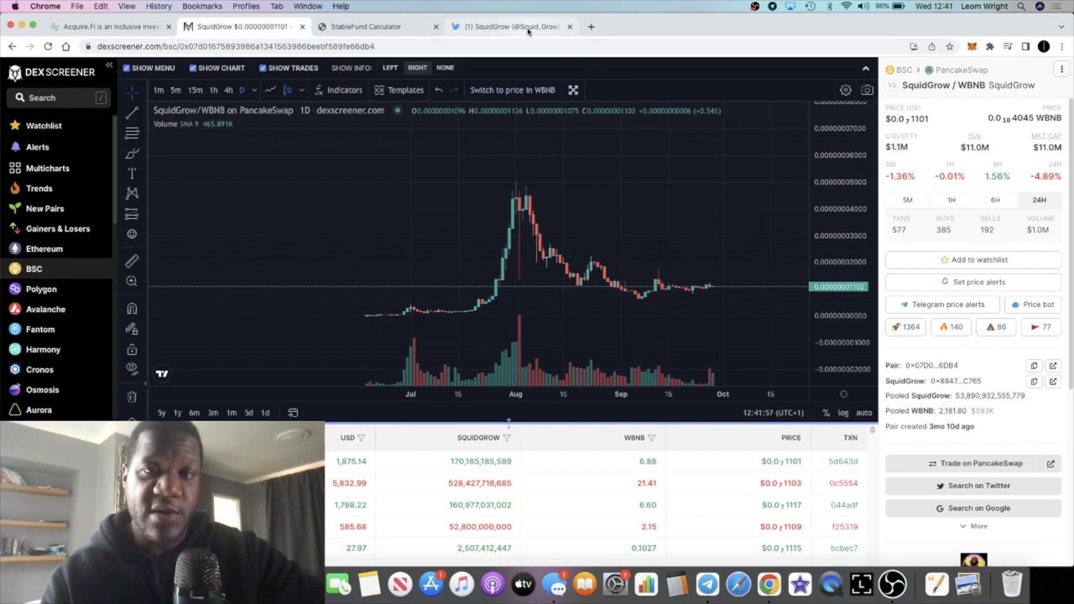
left_click(516, 26)
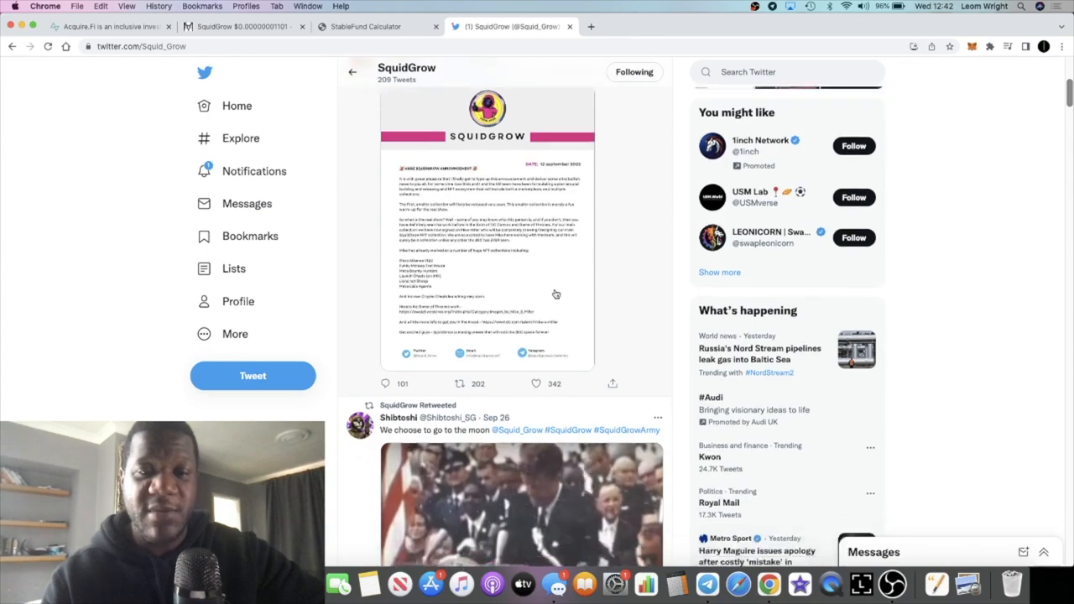
scroll("down", 3)
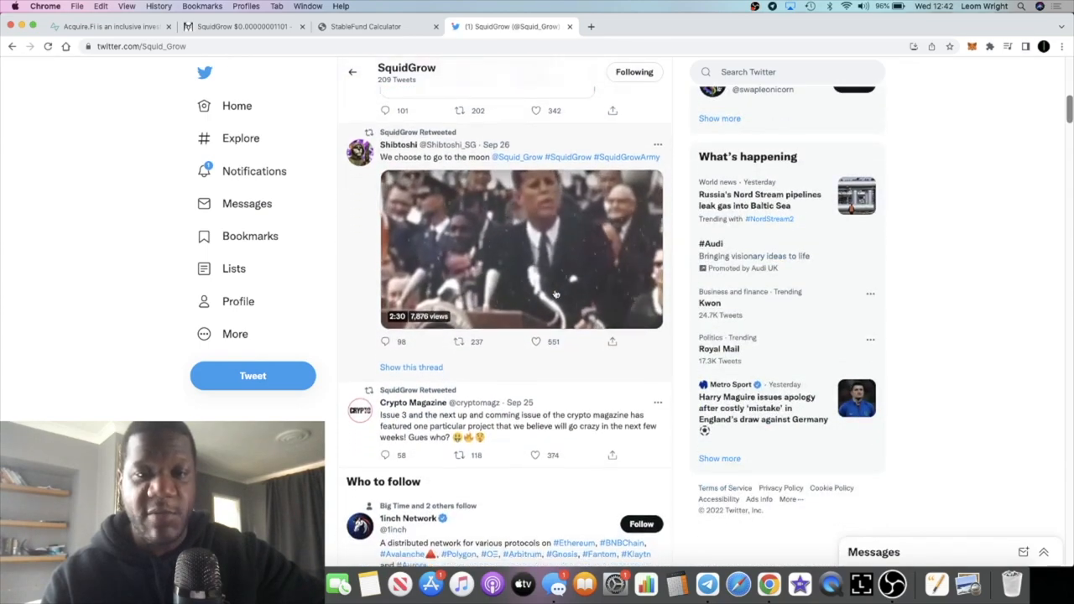
scroll("down", 3)
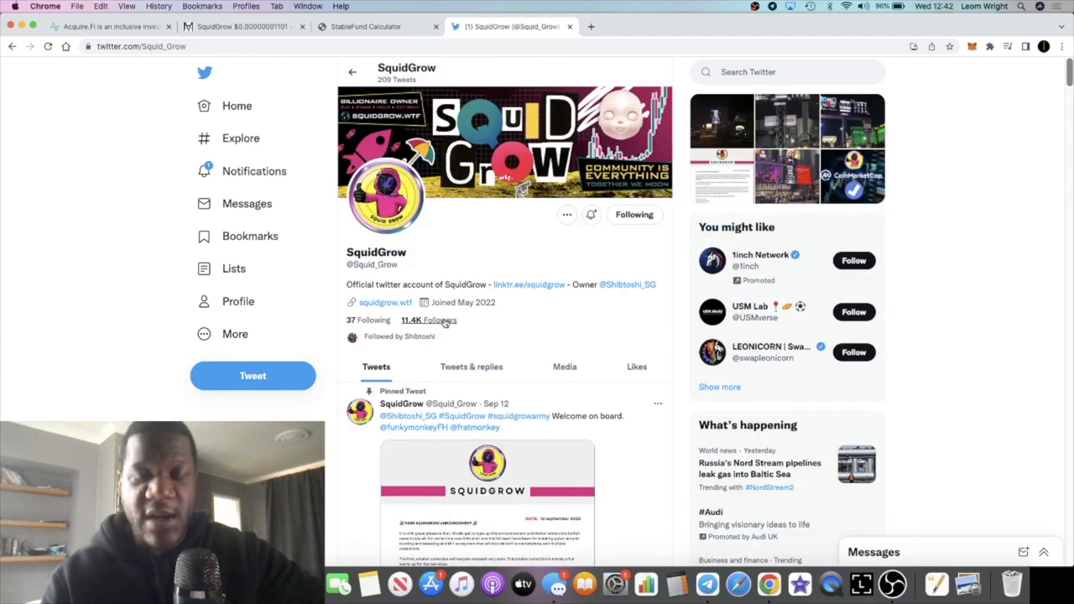
mouse_move(485, 320)
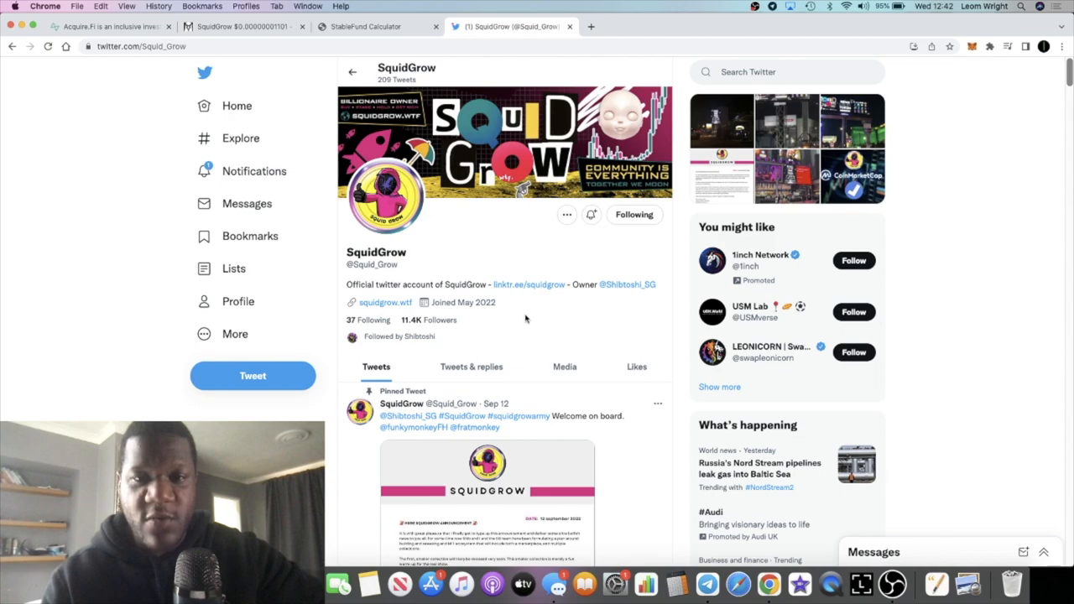
scroll("down", 3)
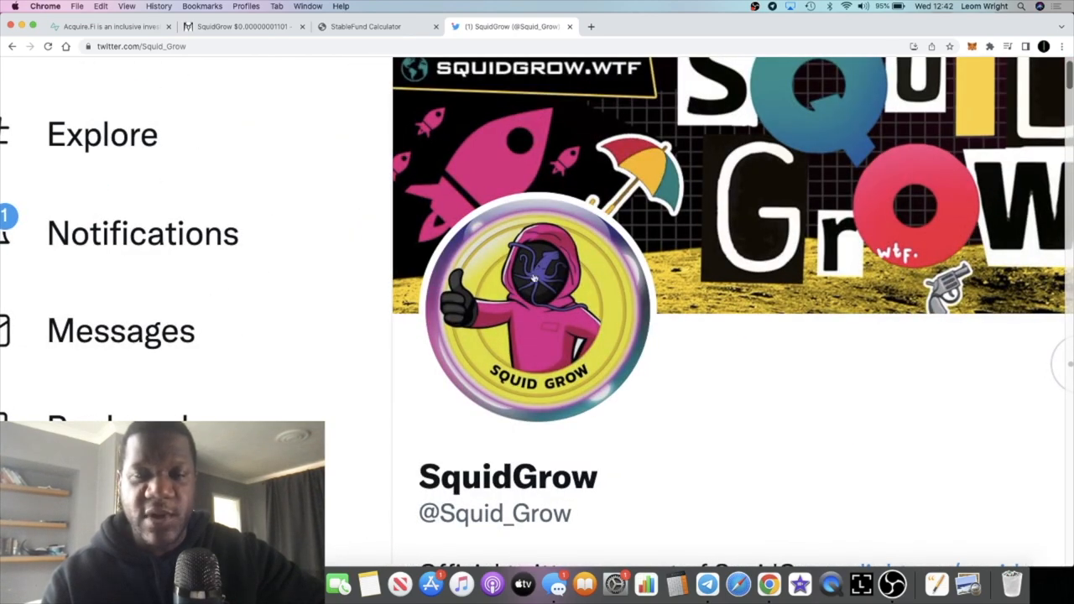
mouse_move(533, 296)
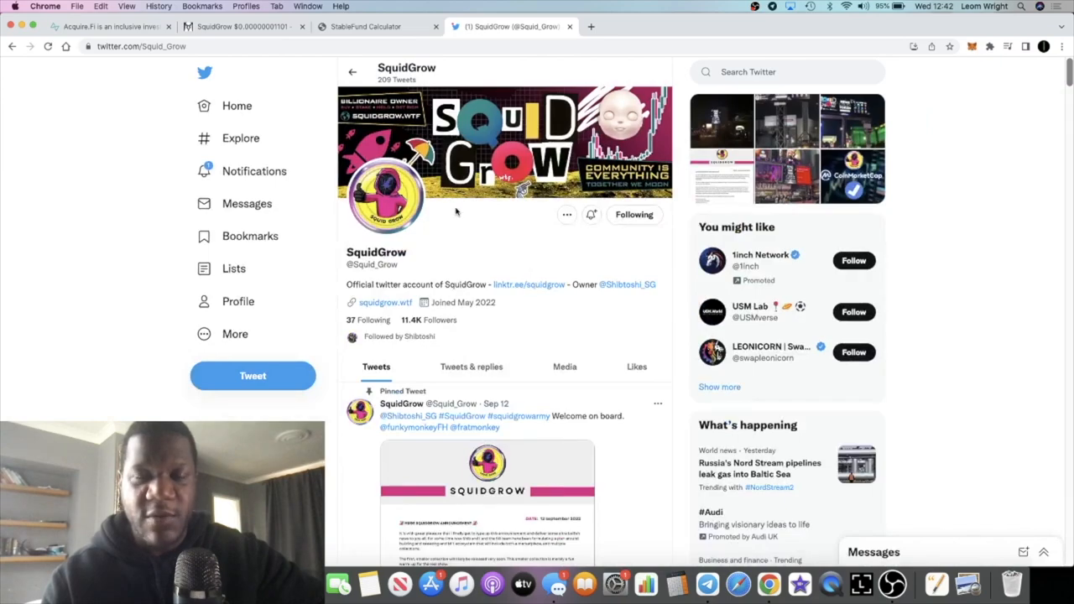
Scroll the SquidGrow timeline down past the Crypto Magazine cover retweet
scroll("down", 3)
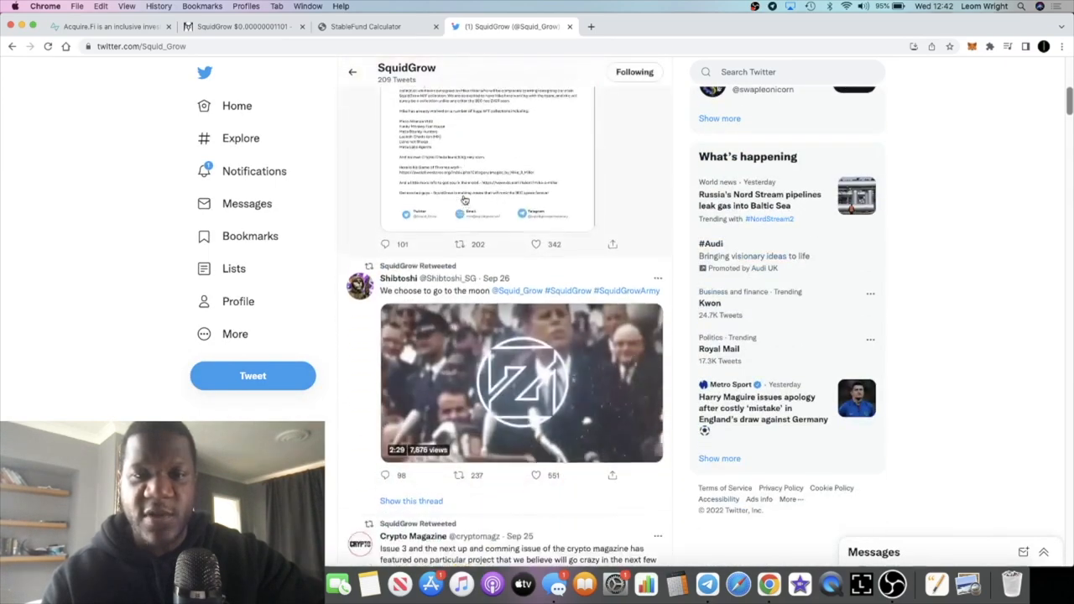
scroll("down", 3)
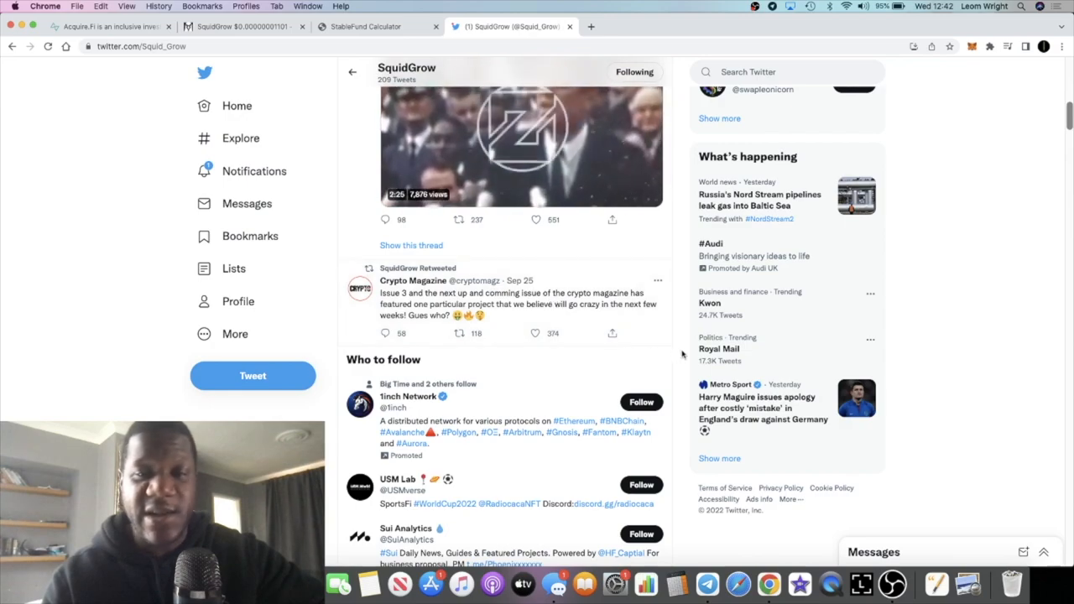
scroll("down", 3)
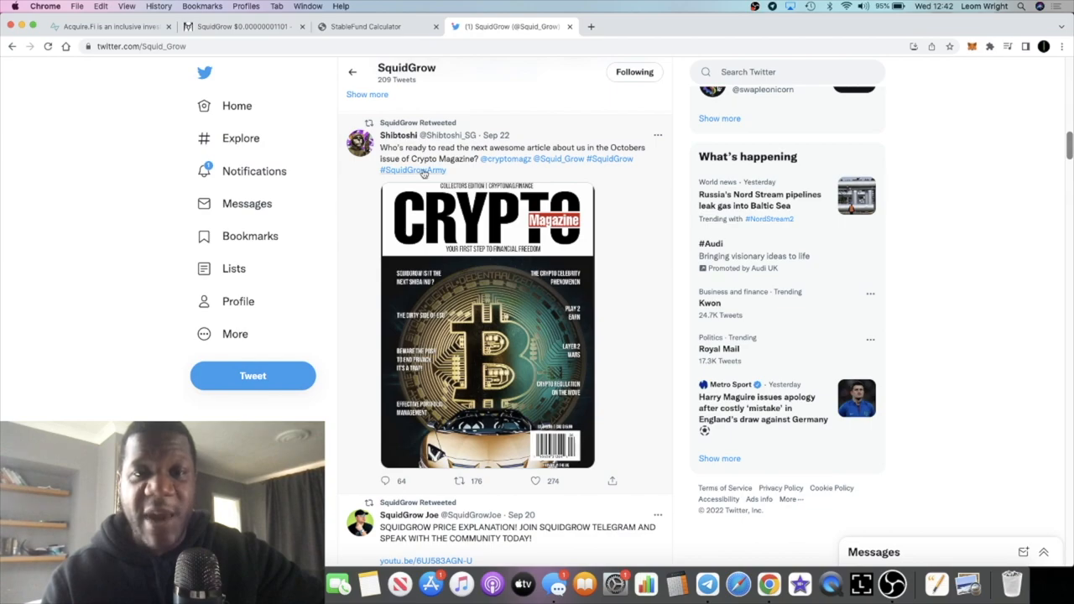
mouse_move(536, 150)
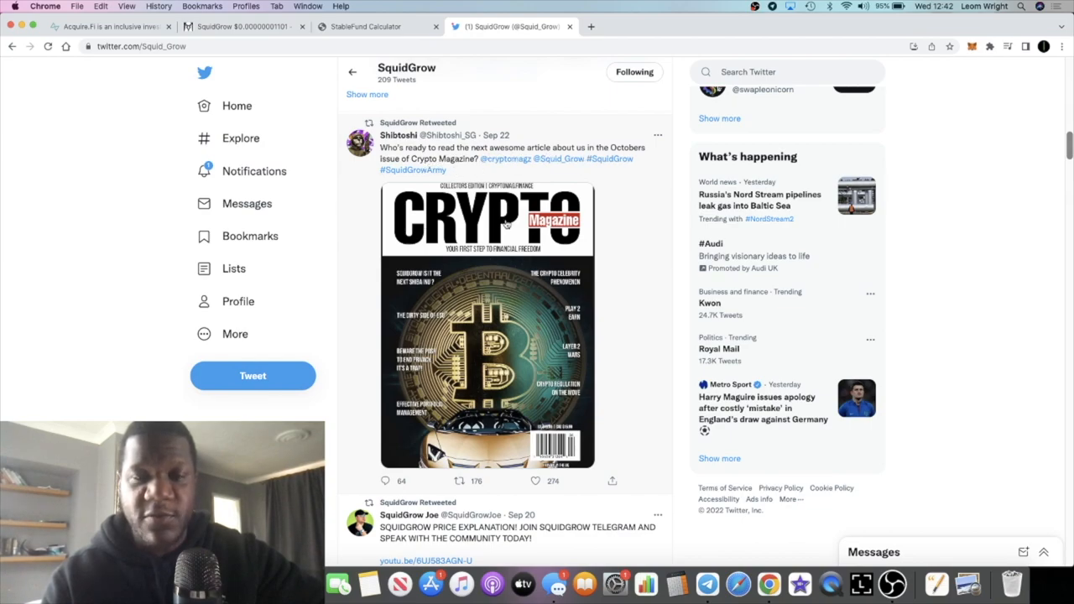
mouse_move(546, 324)
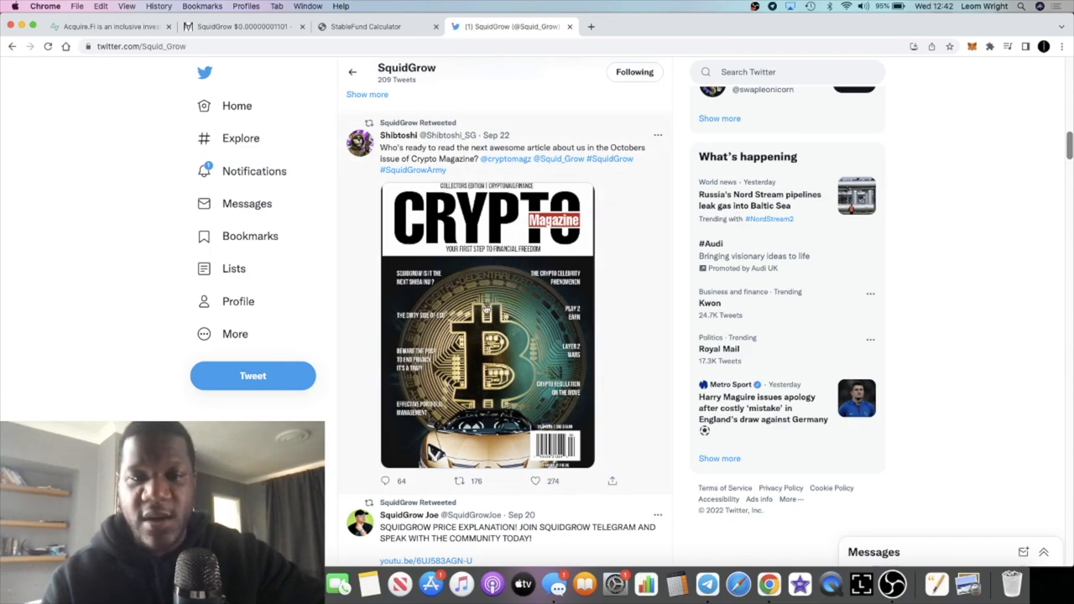
left_click(488, 327)
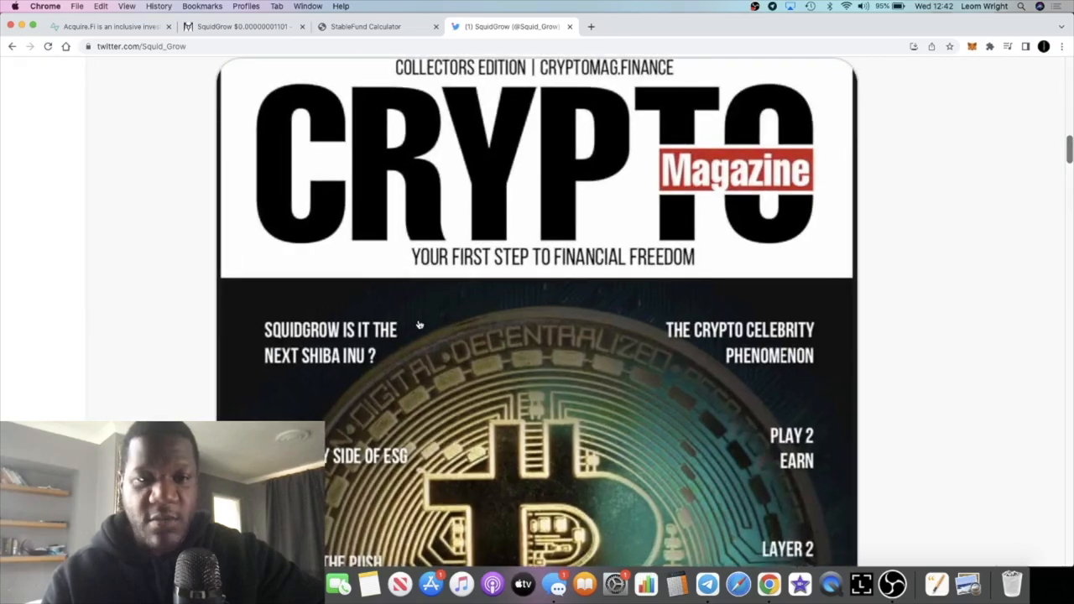
scroll("down", 3)
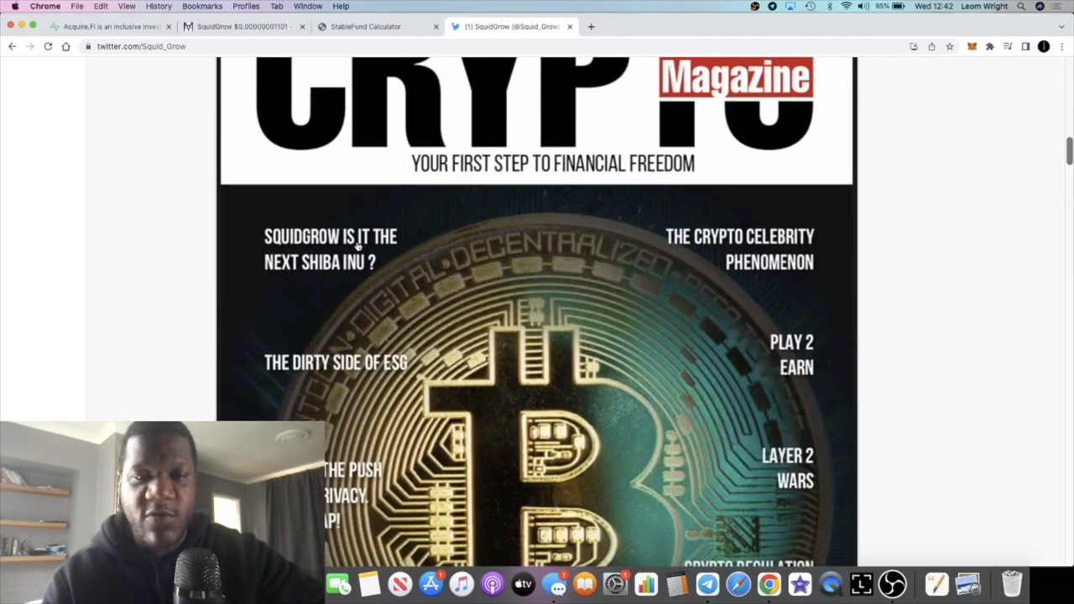
mouse_move(350, 276)
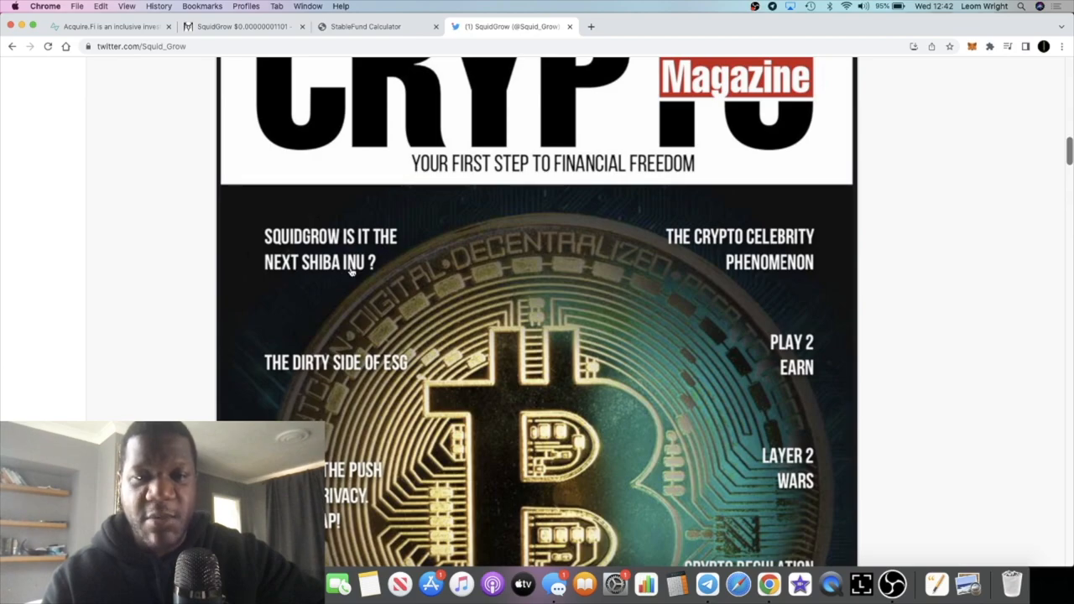
mouse_move(501, 330)
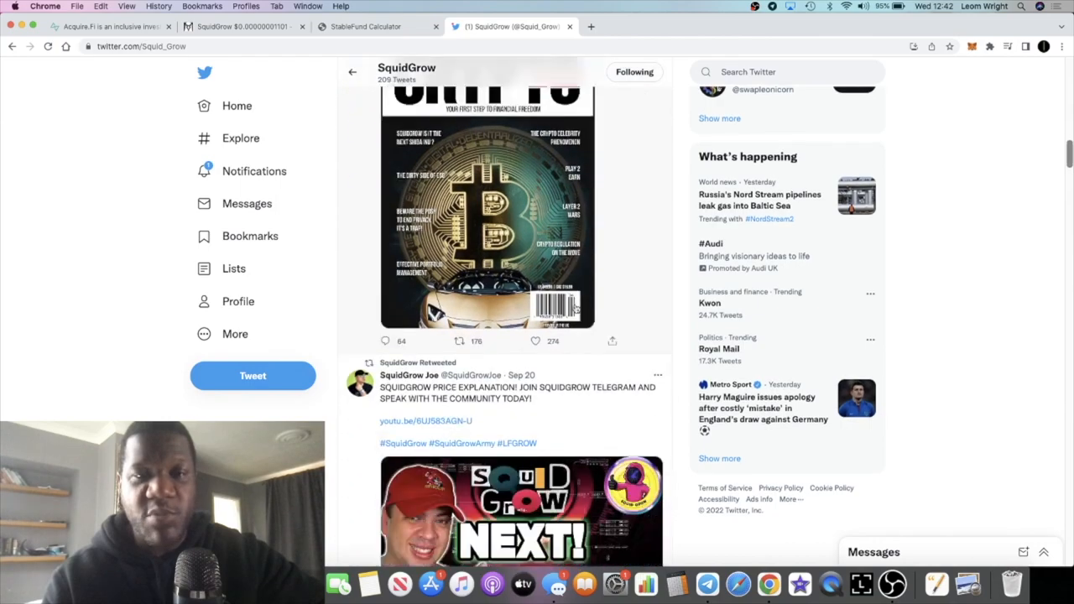
scroll("down", 3)
type("yo")
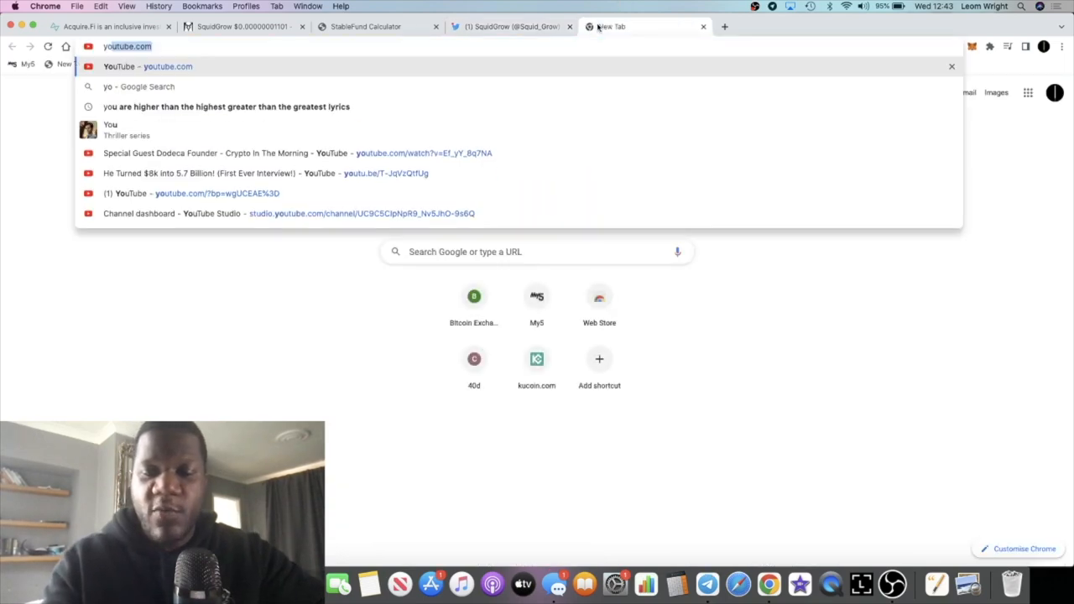
Search YouTube for 'squidgrow' and scroll through the video results
left_click(167, 67)
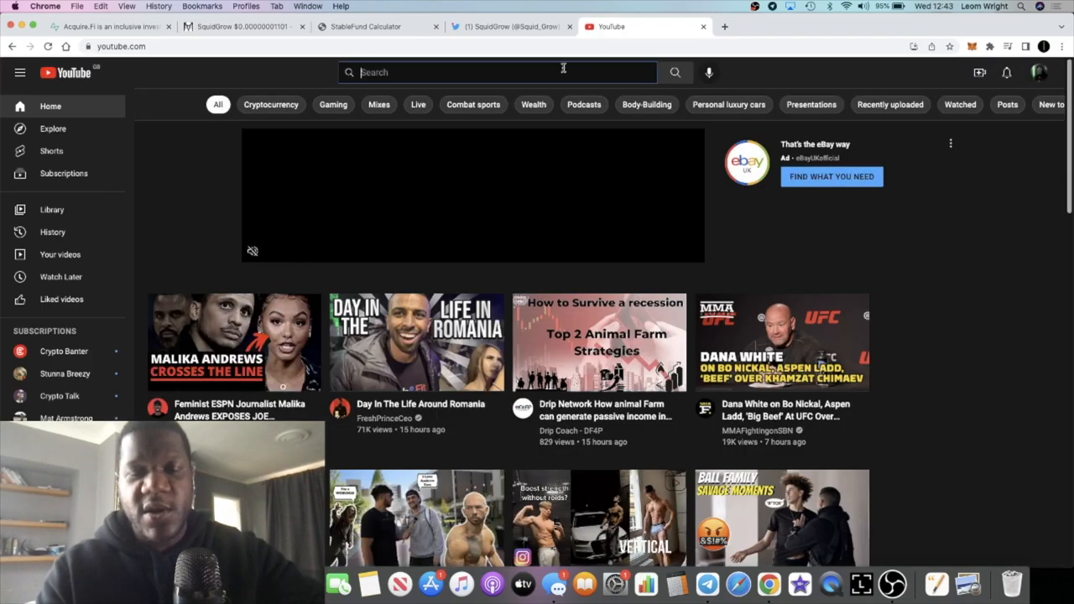
type("squidgrow")
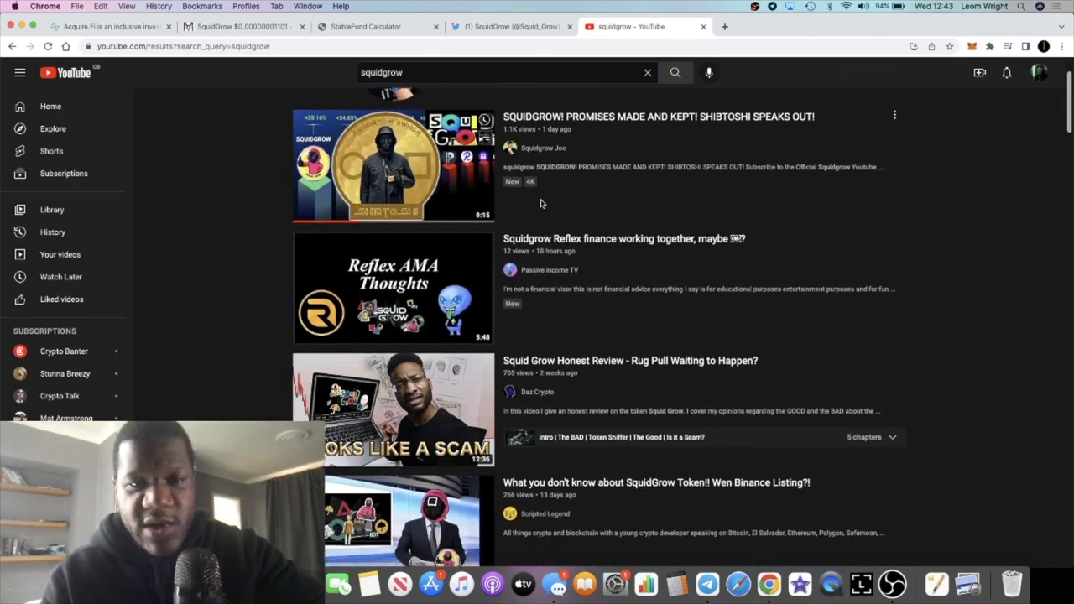
scroll("down", 3)
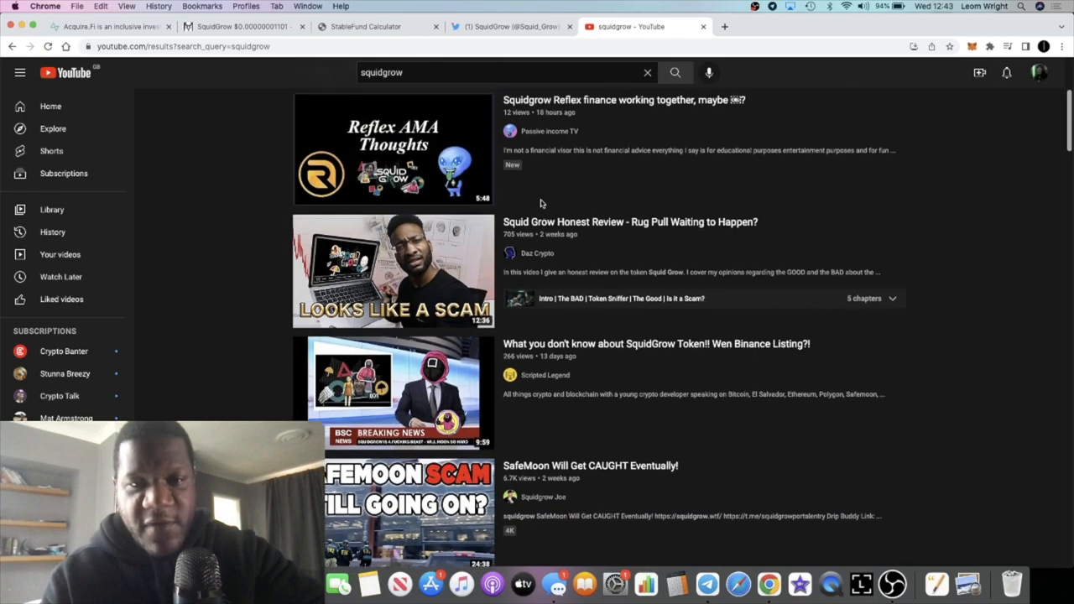
scroll("down", 3)
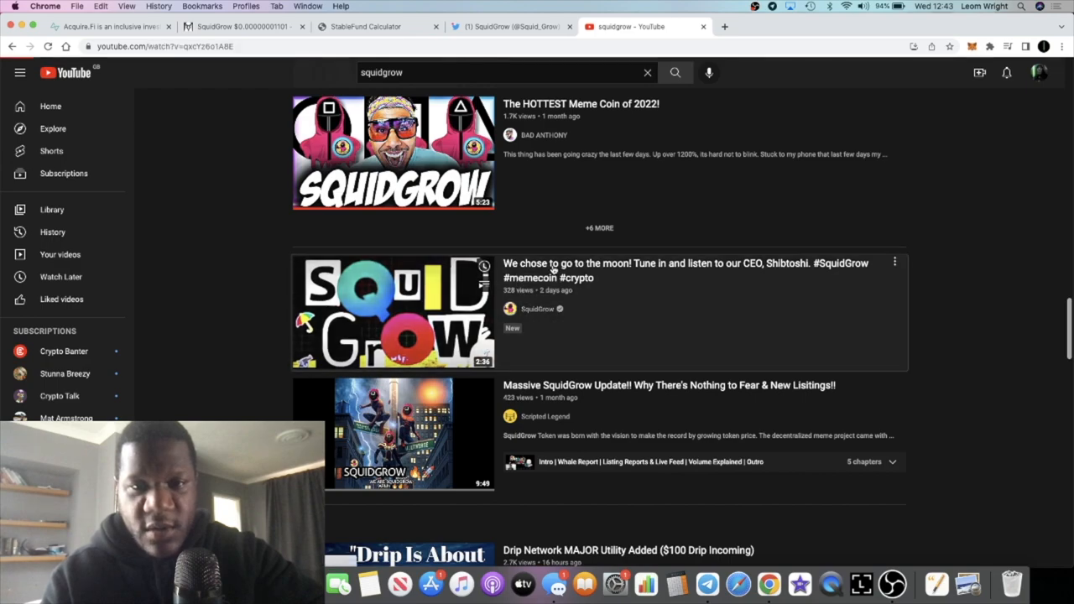
Open 'We chose to go to the moon!', subscribe with all notifications, and browse its 16 comments
left_click(393, 311)
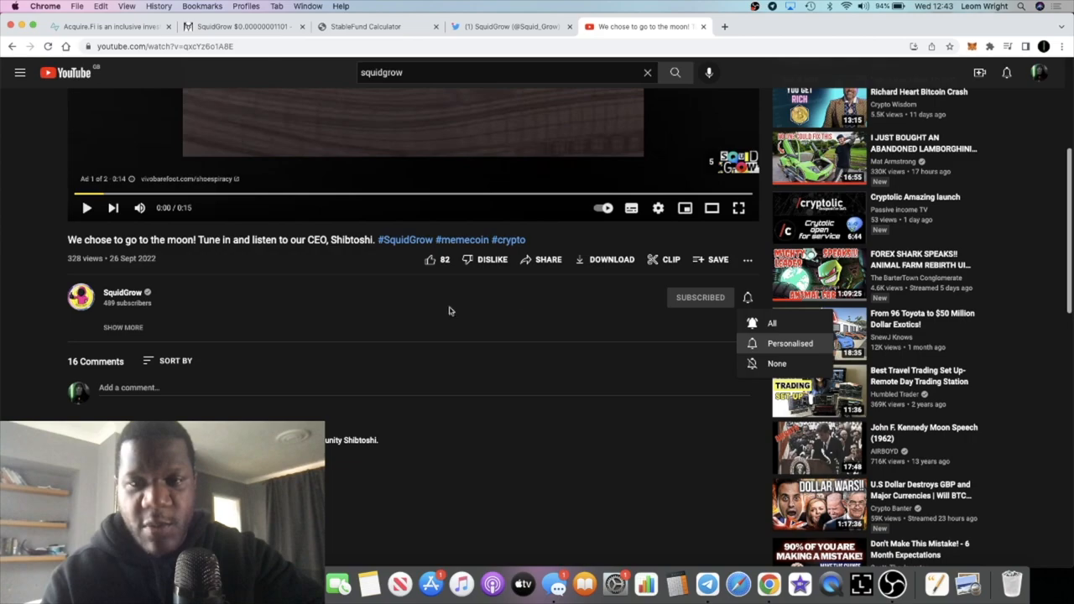
left_click(747, 297)
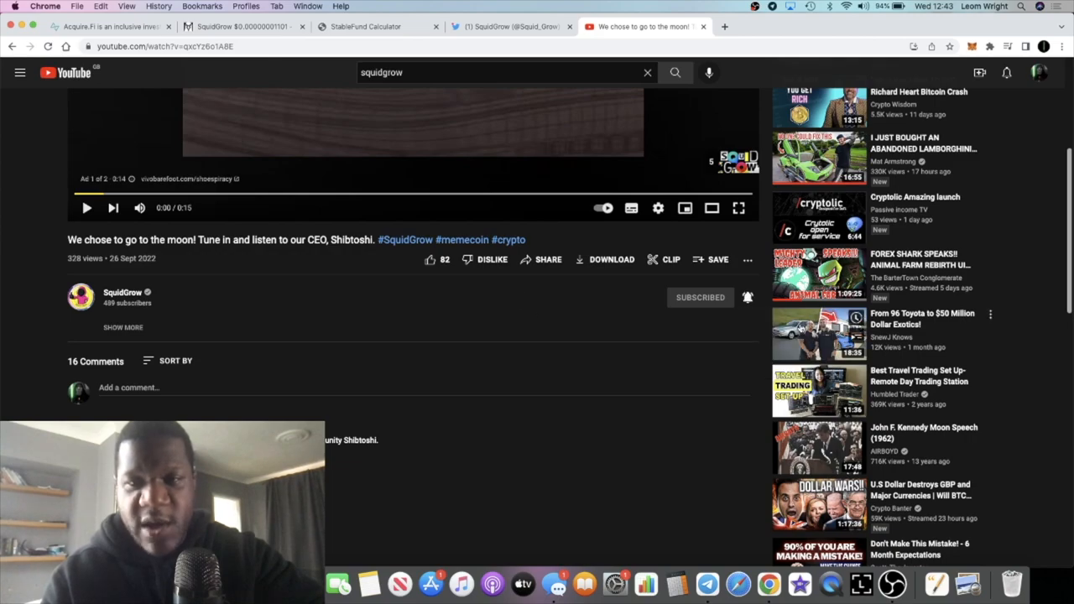
scroll("down", 3)
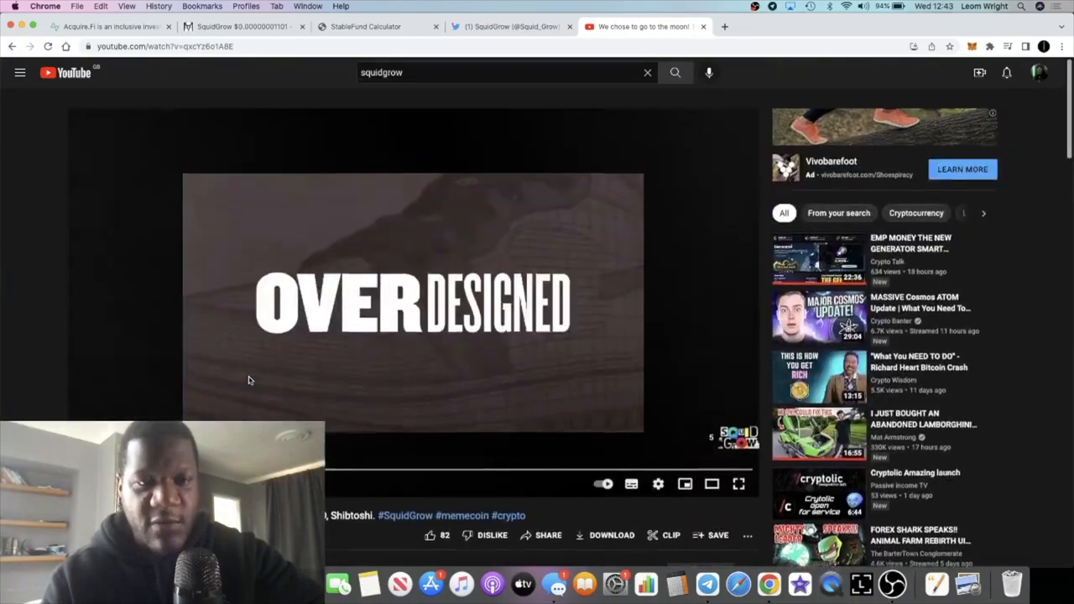
scroll("down", 3)
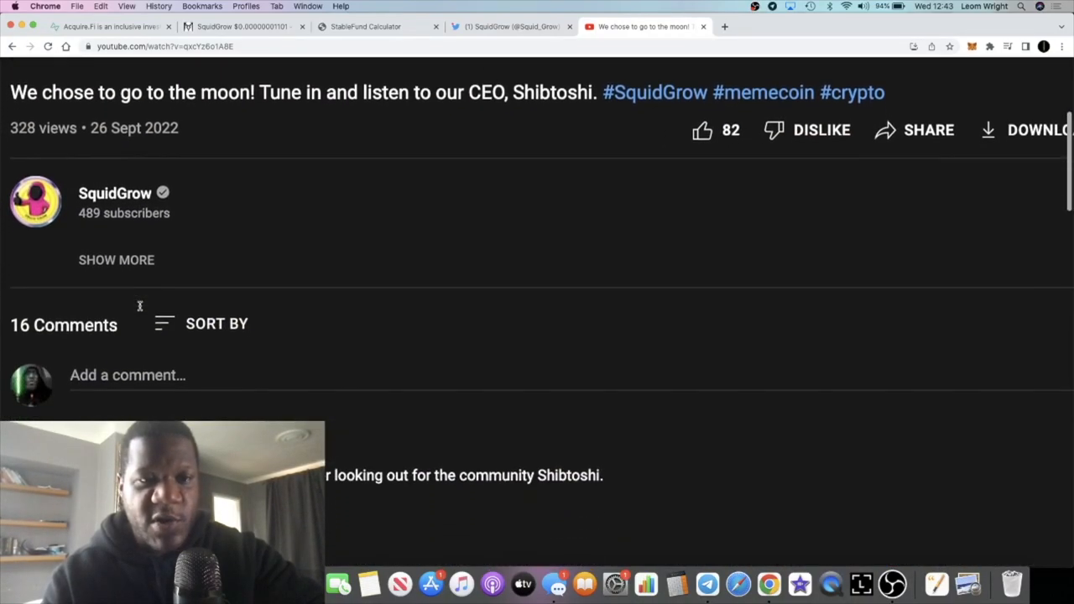
scroll("down", 3)
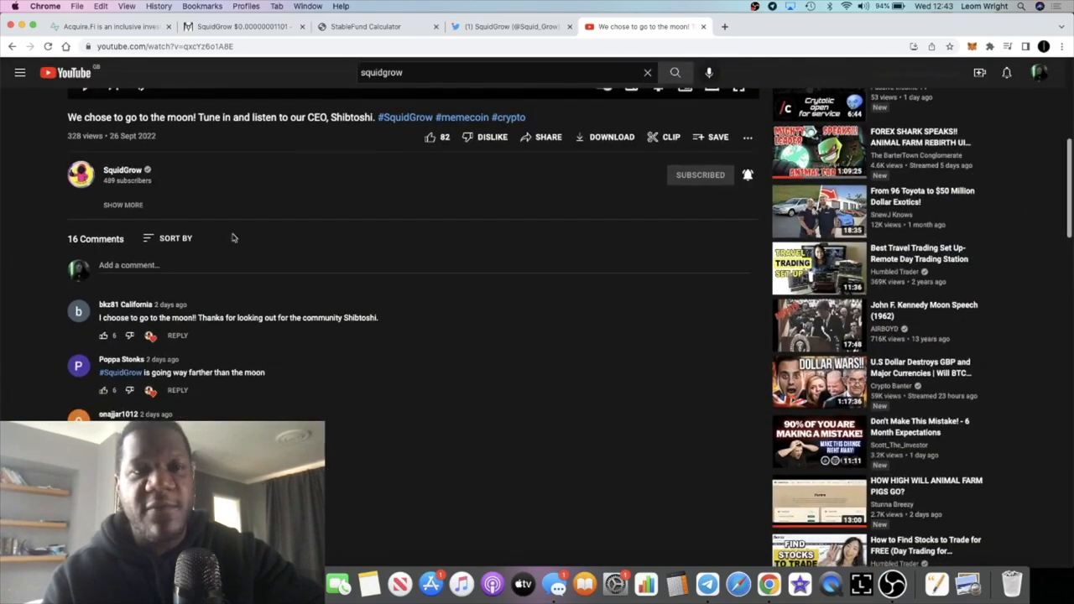
left_click(705, 582)
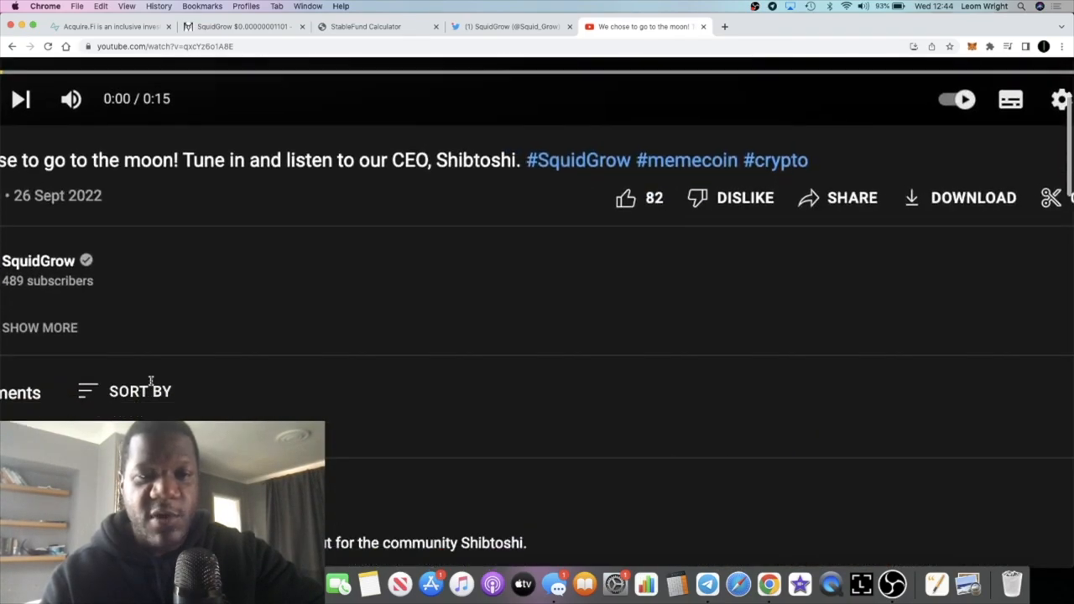
scroll("down", 3)
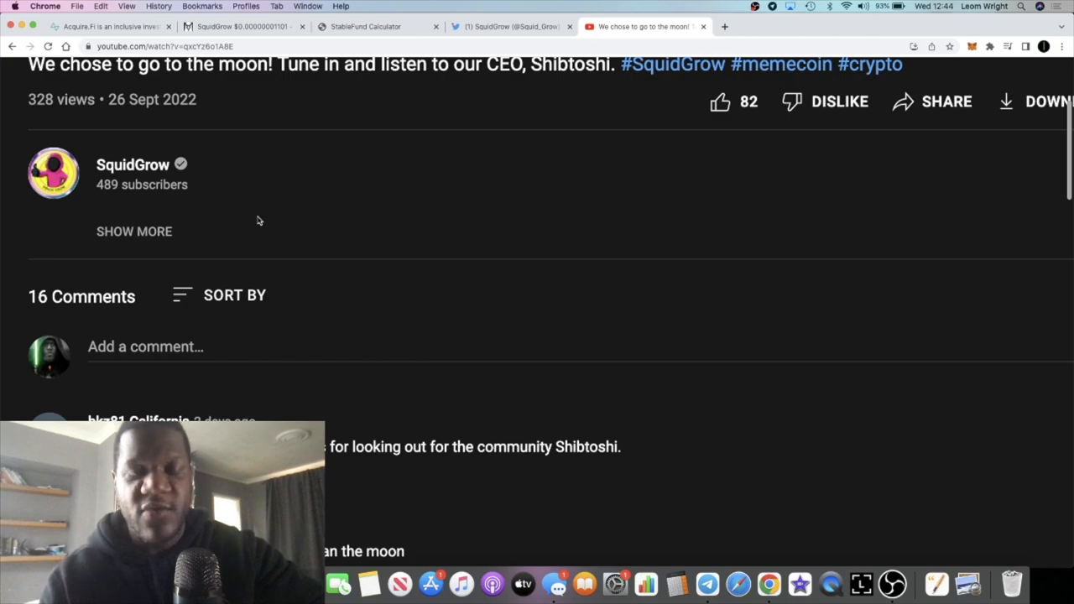
mouse_move(387, 235)
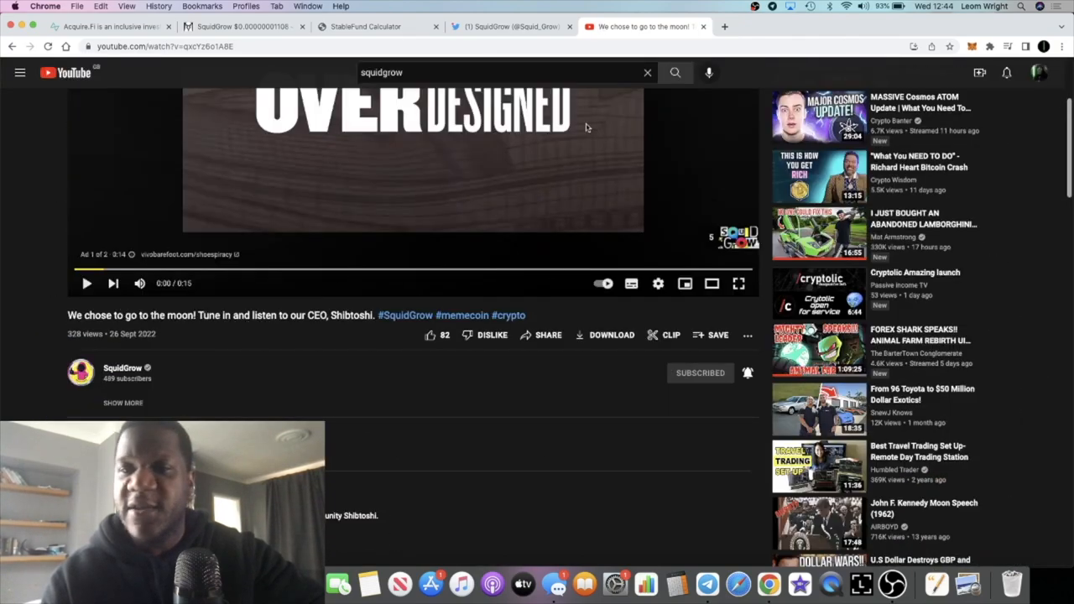
left_click(509, 26)
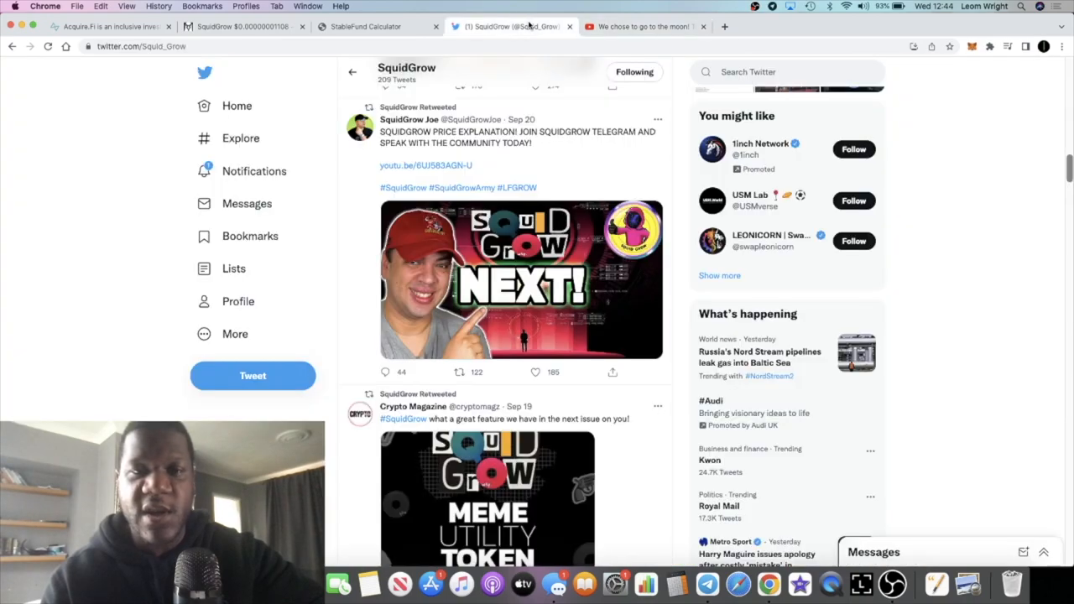
scroll("down", 3)
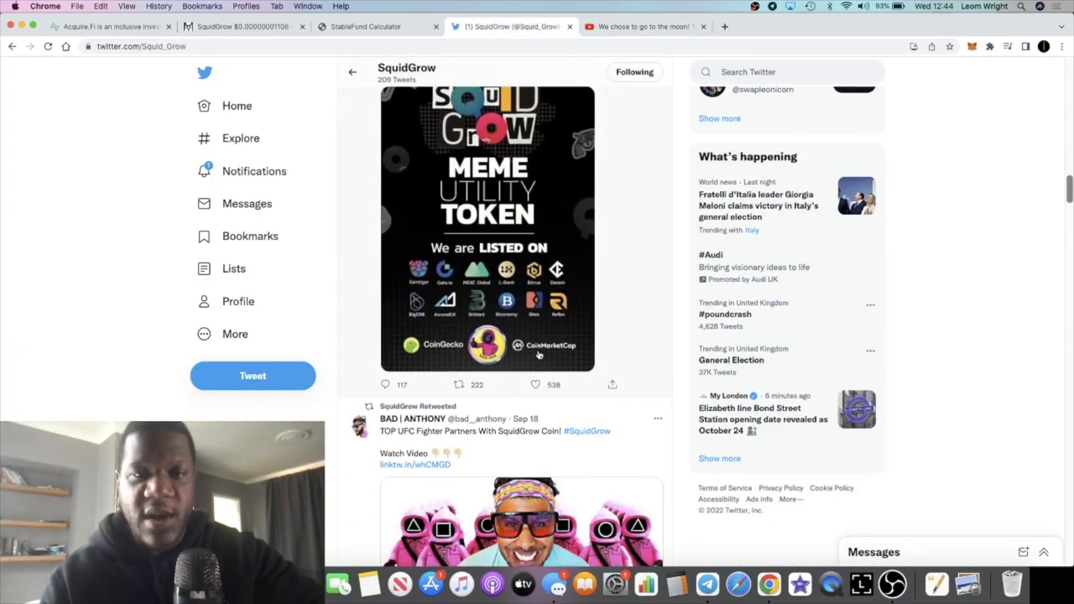
scroll("down", 3)
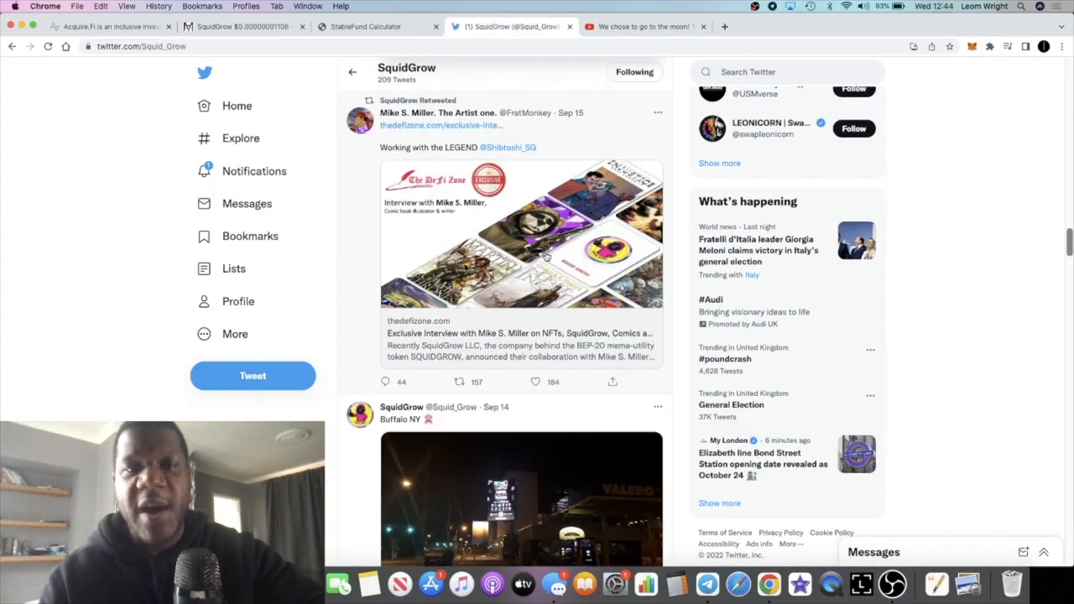
mouse_move(506, 153)
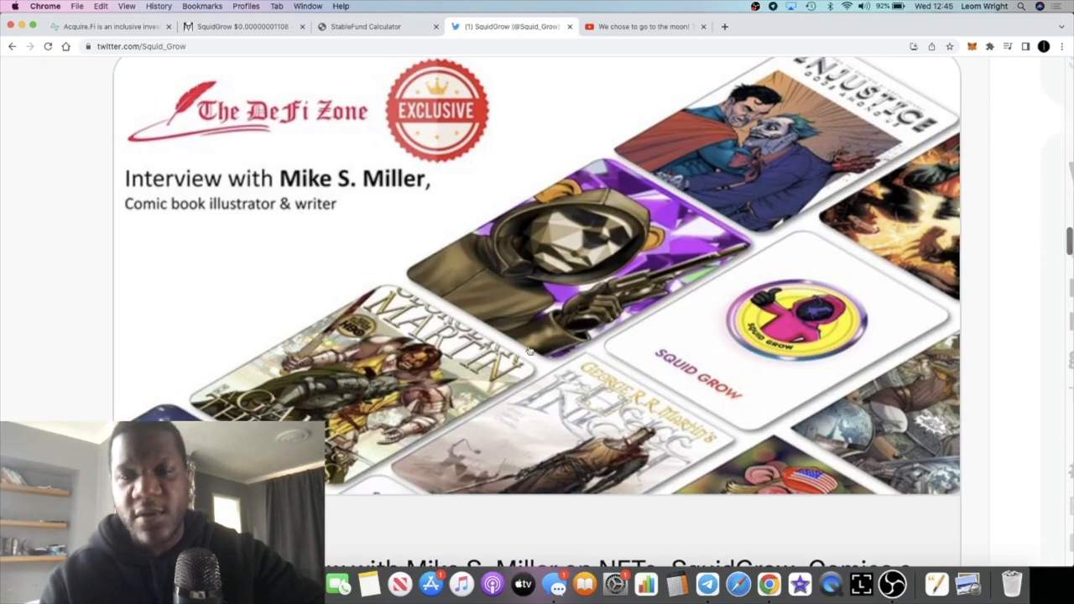
mouse_move(808, 360)
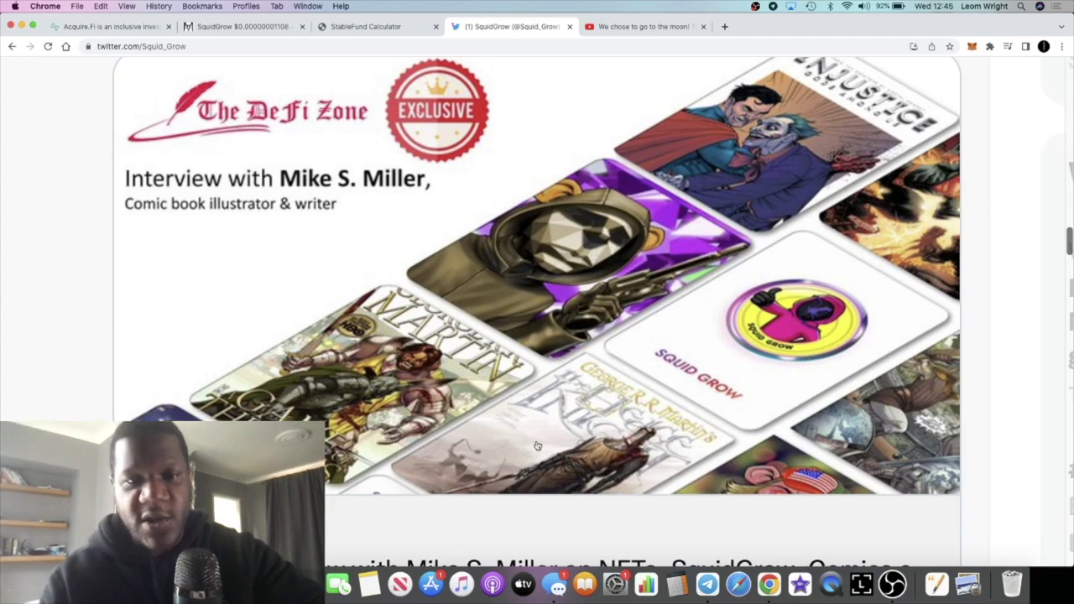
mouse_move(722, 257)
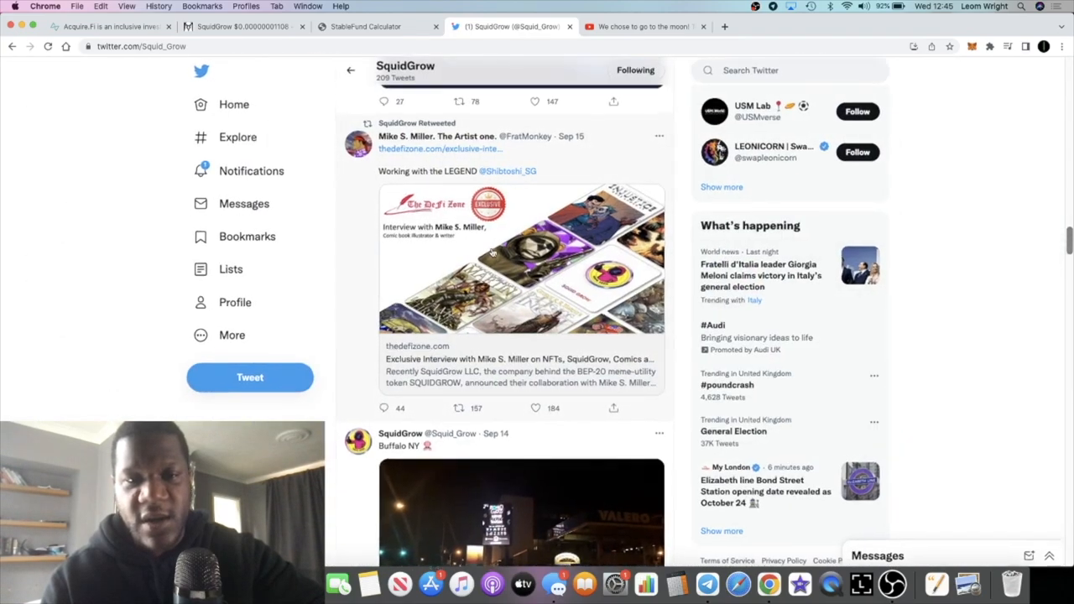
Scroll through mid-September SquidGrow tweets, then return to the DEX Screener SquidGrow/WBNB chart
scroll("down", 3)
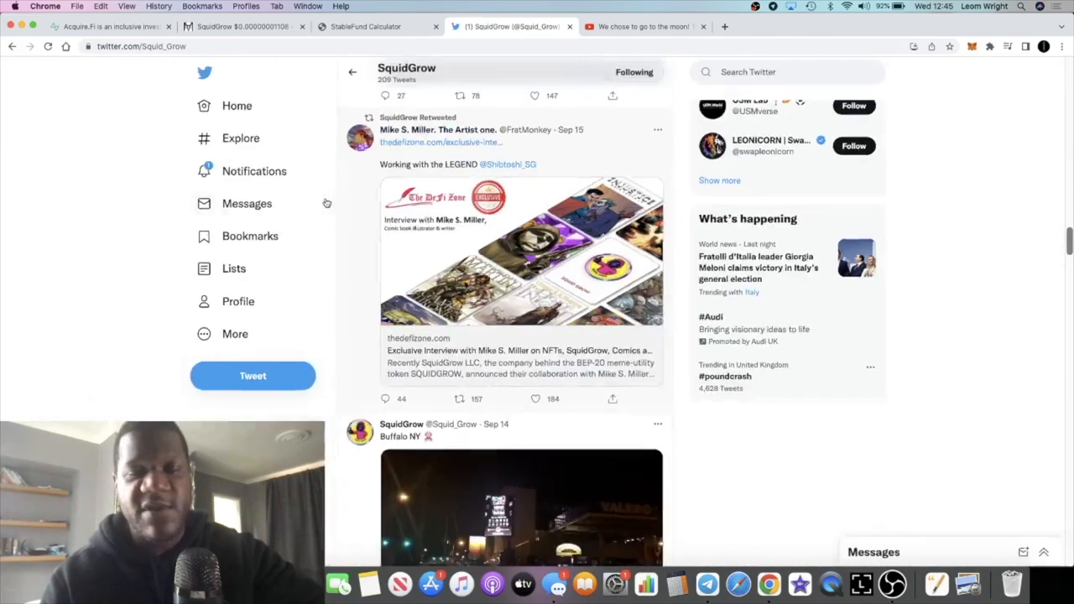
scroll("down", 3)
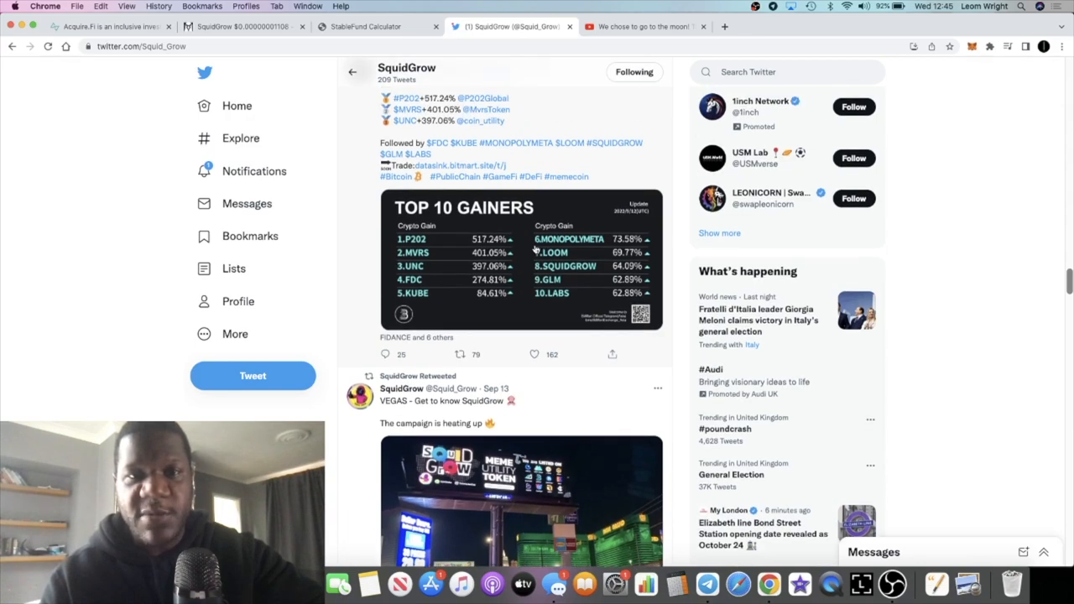
scroll("down", 3)
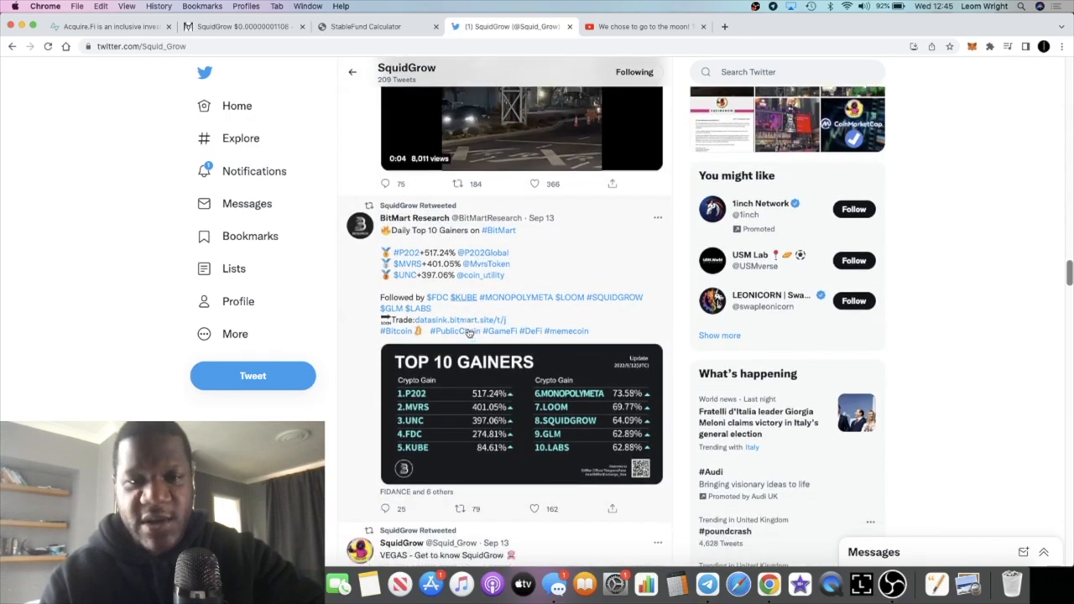
scroll("down", 3)
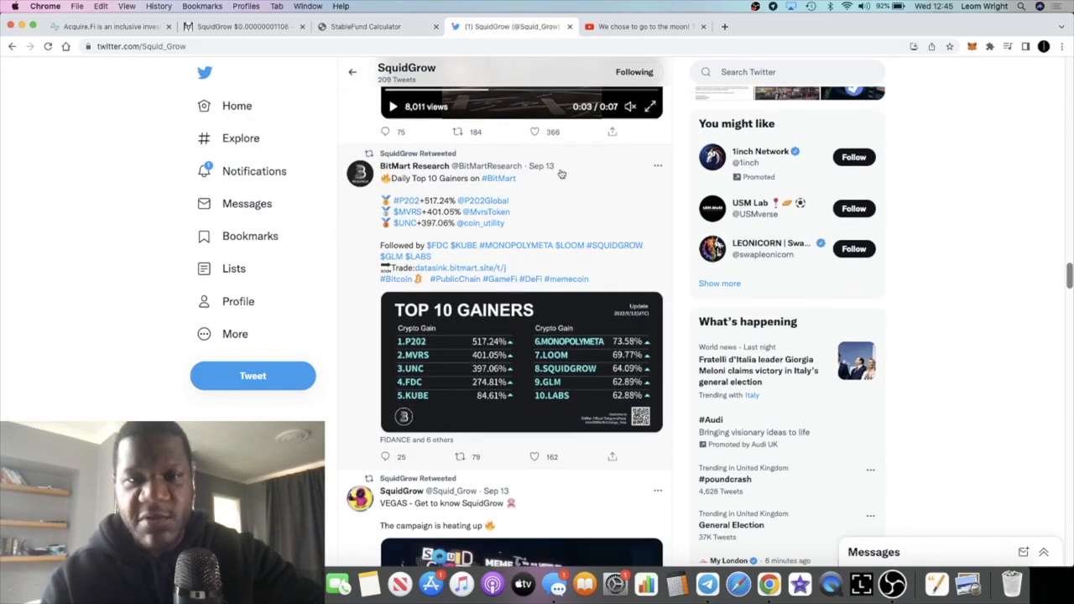
scroll("down", 3)
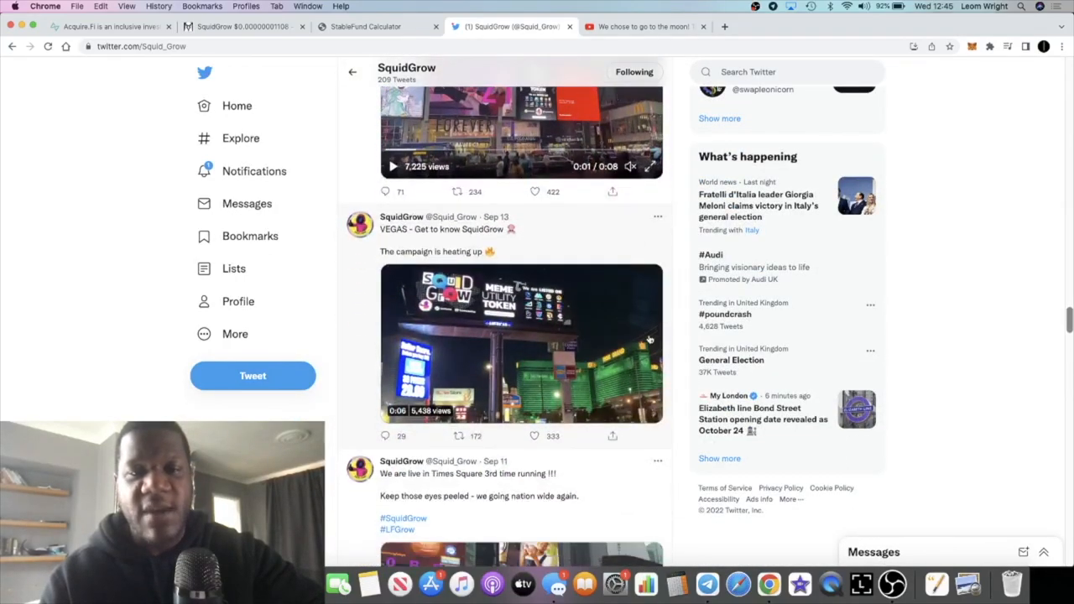
scroll("down", 3)
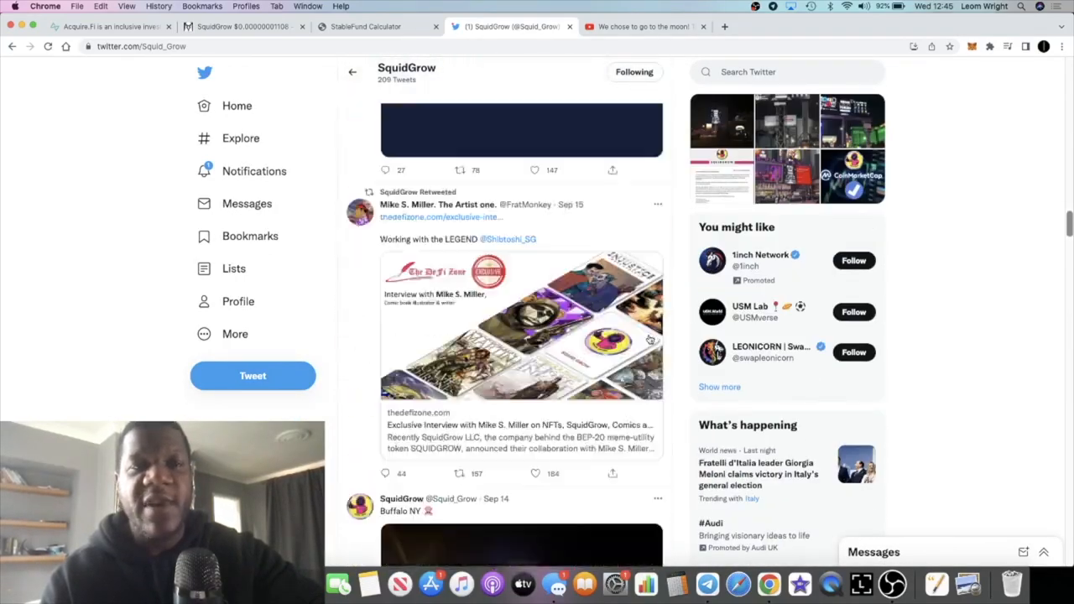
scroll("down", 3)
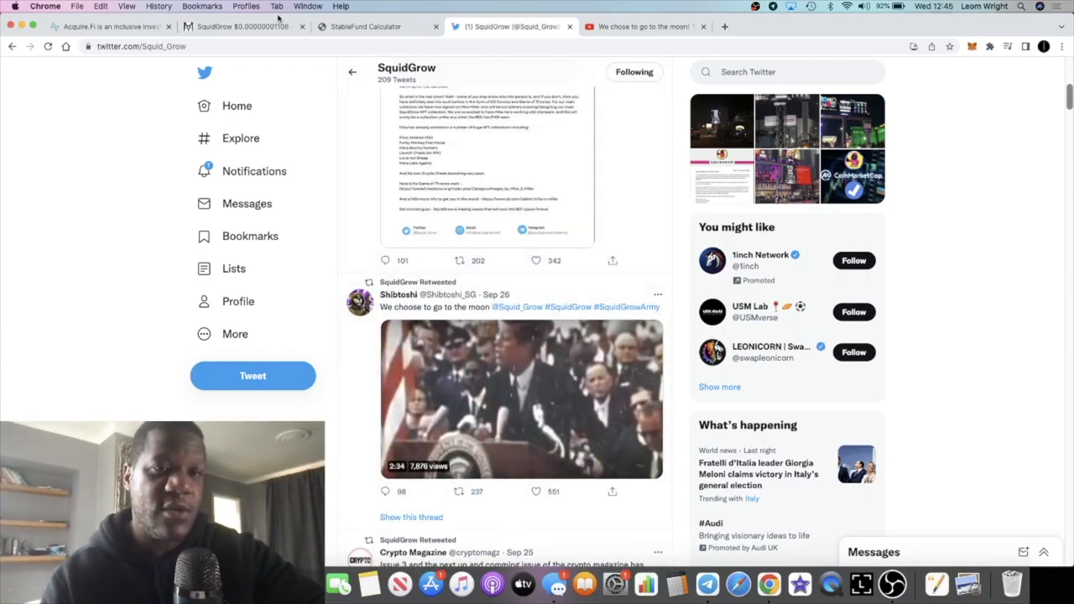
left_click(244, 26)
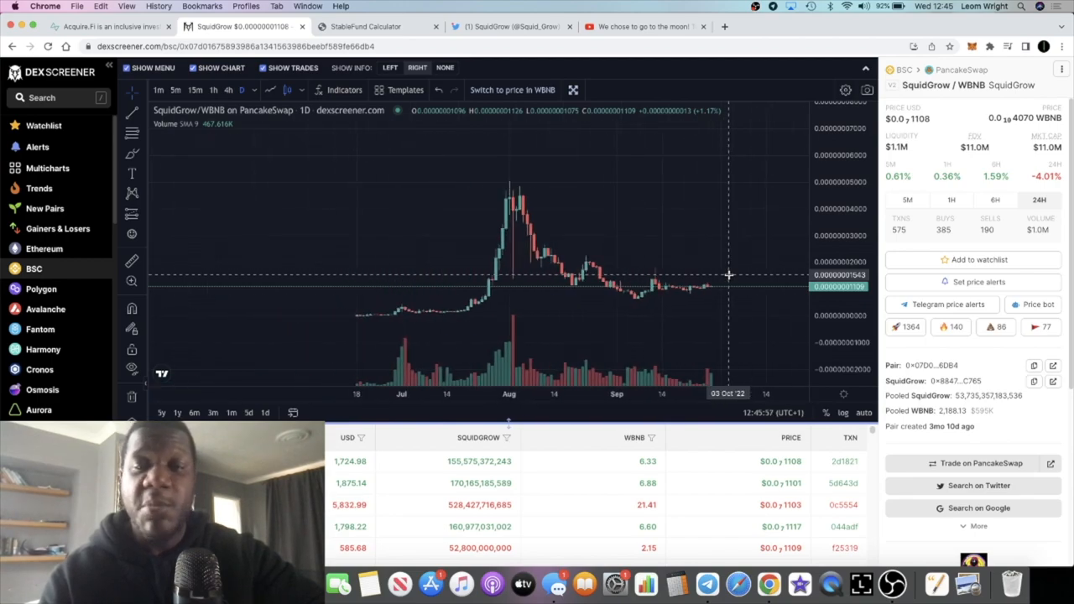
mouse_move(739, 269)
type("squidgrow.wtf")
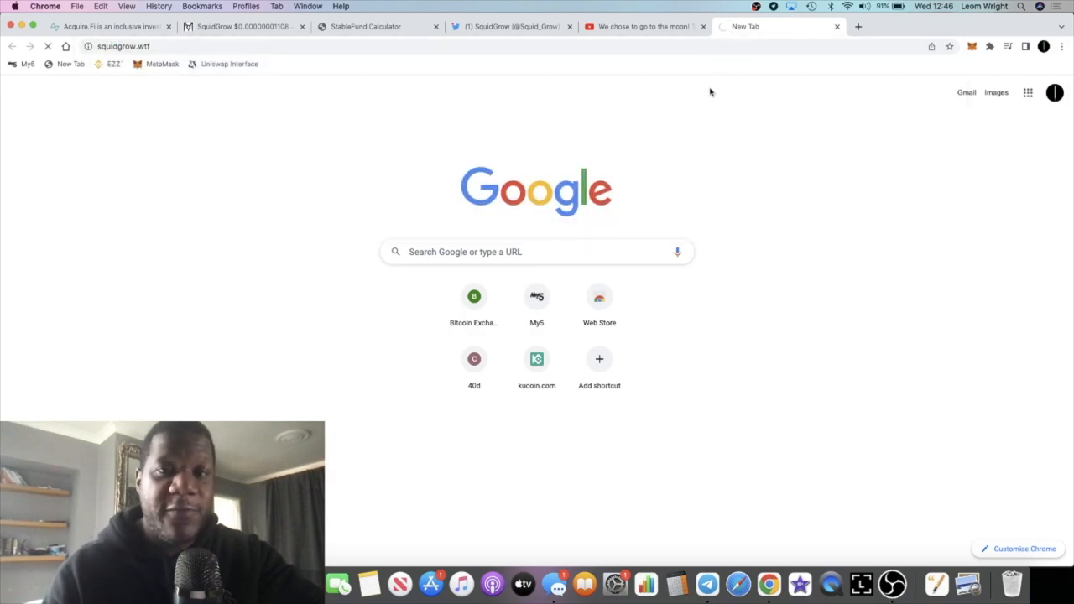
mouse_move(636, 284)
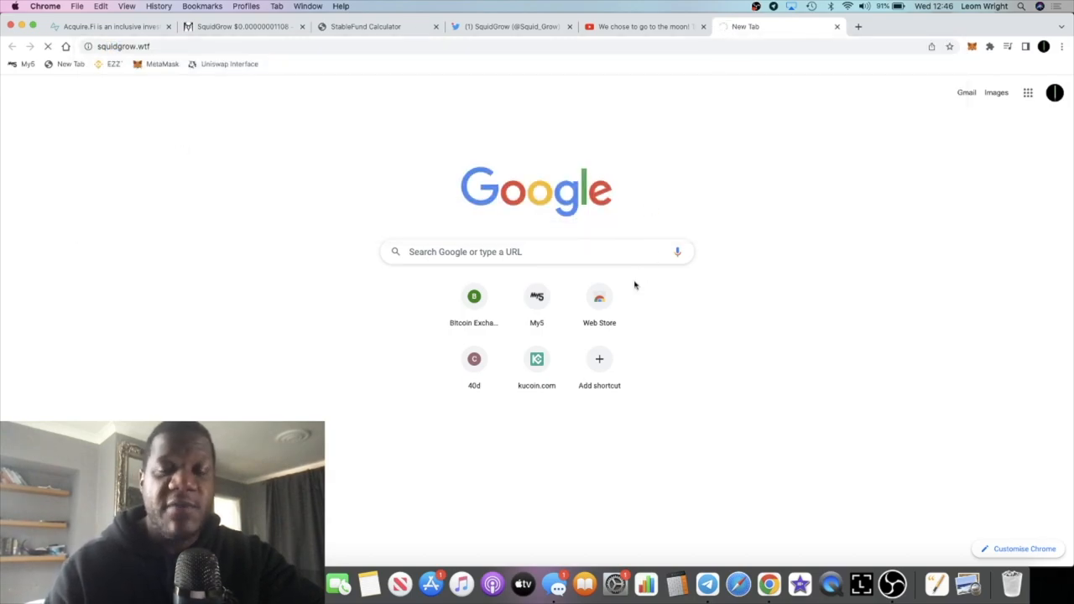
mouse_move(612, 304)
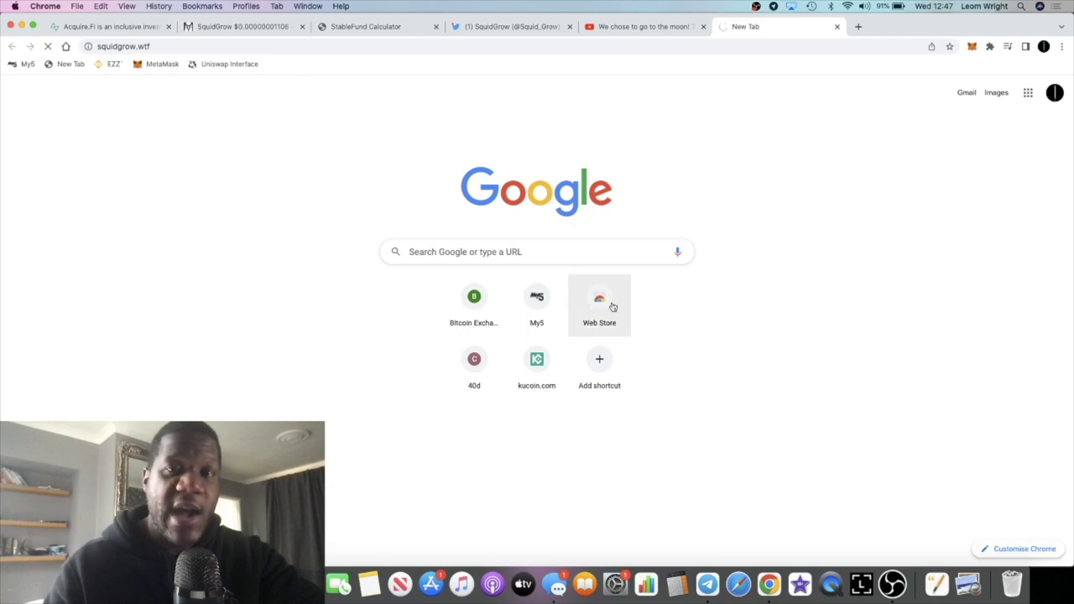
mouse_move(642, 300)
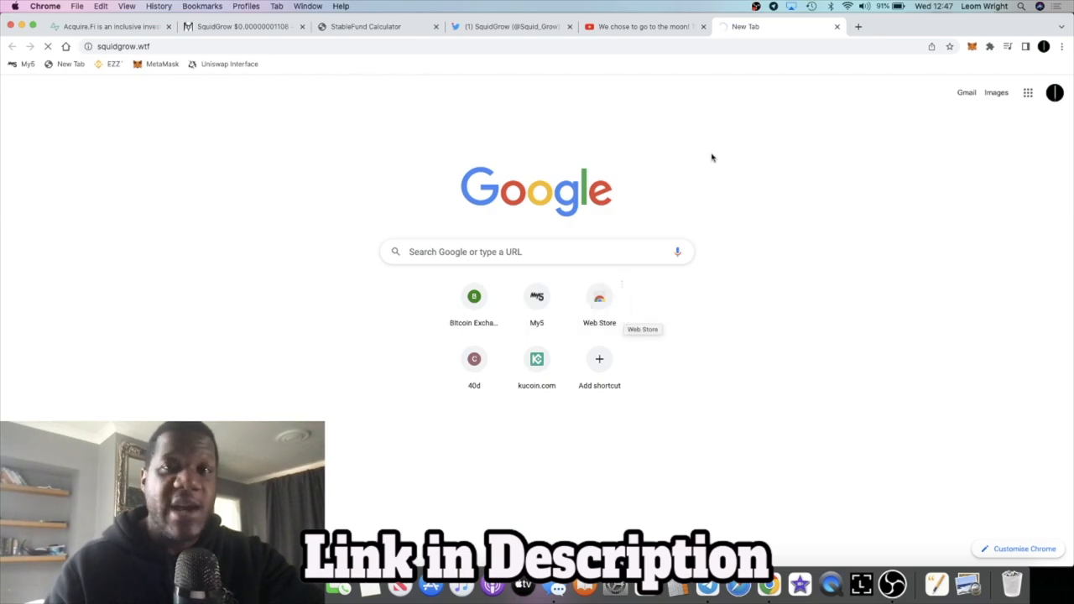
mouse_move(696, 97)
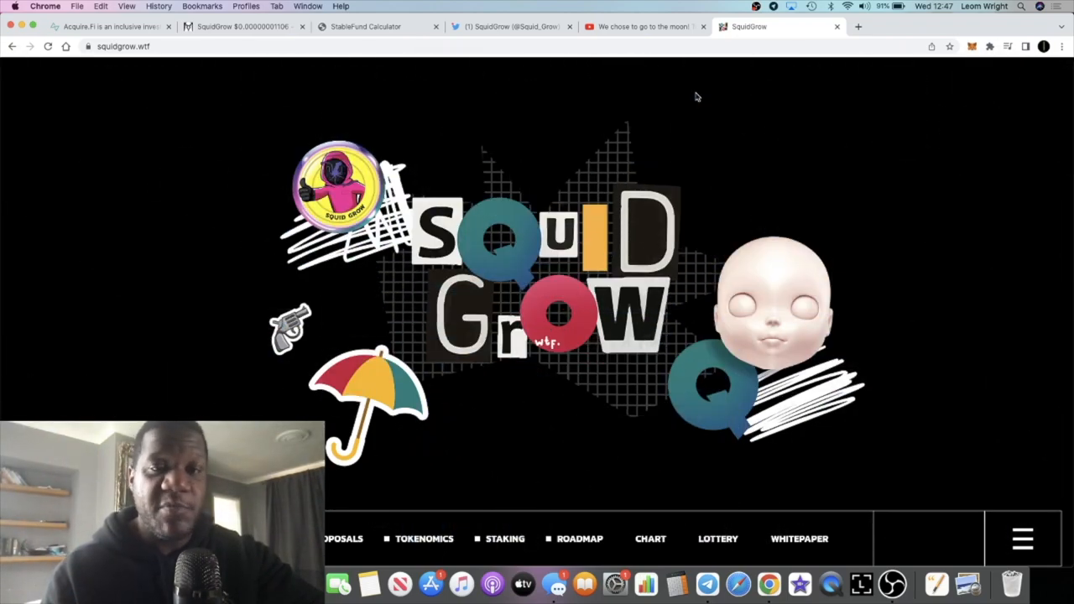
Scroll squidgrow.wtf through About, Tokenomics, team and Chart to the Audited By / Listed On section
scroll("down", 3)
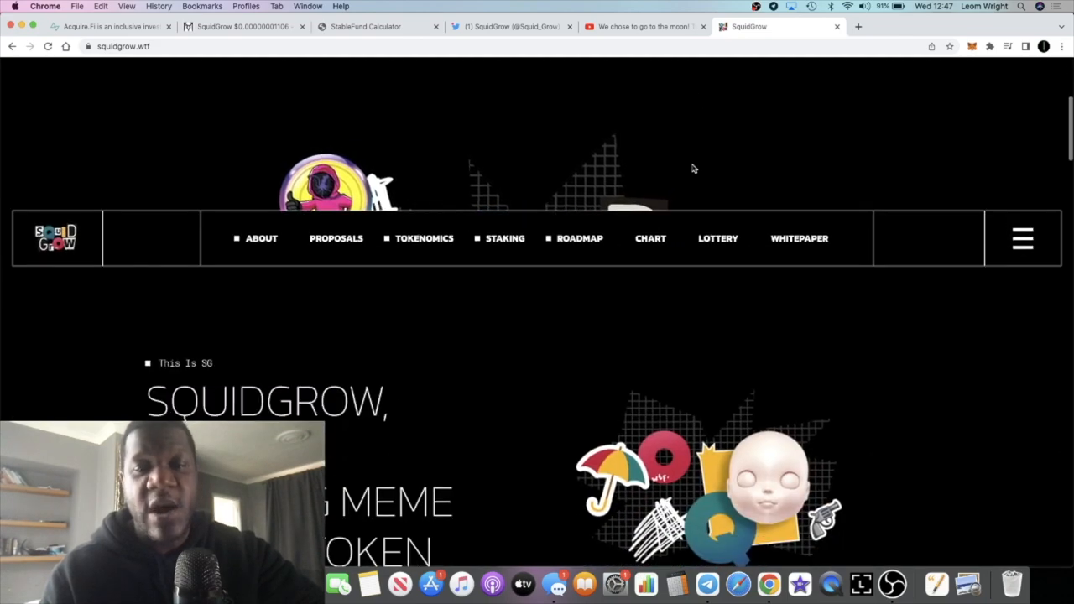
scroll("down", 3)
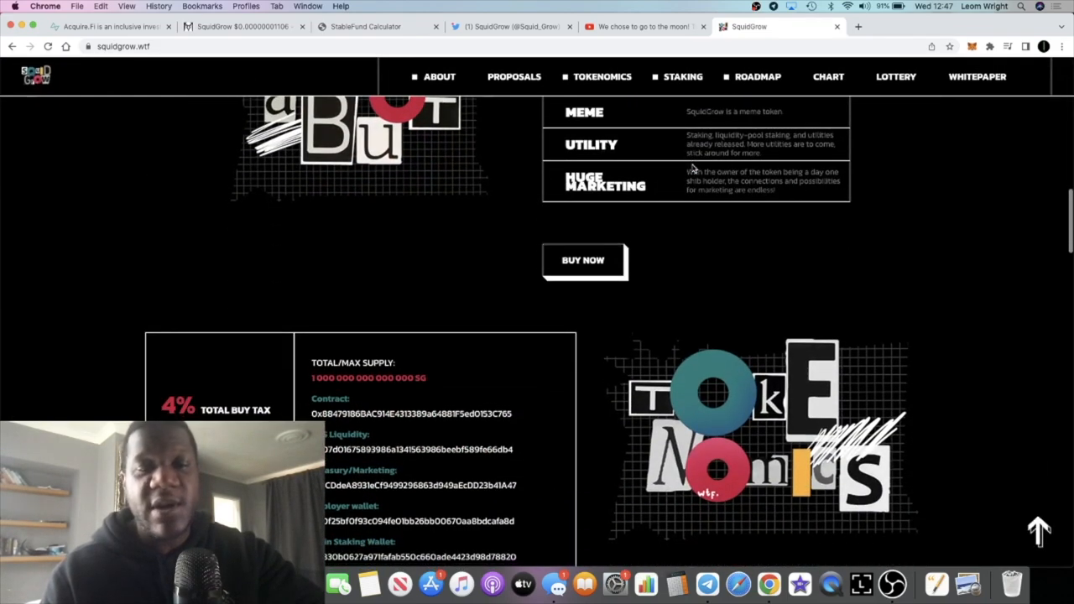
scroll("down", 3)
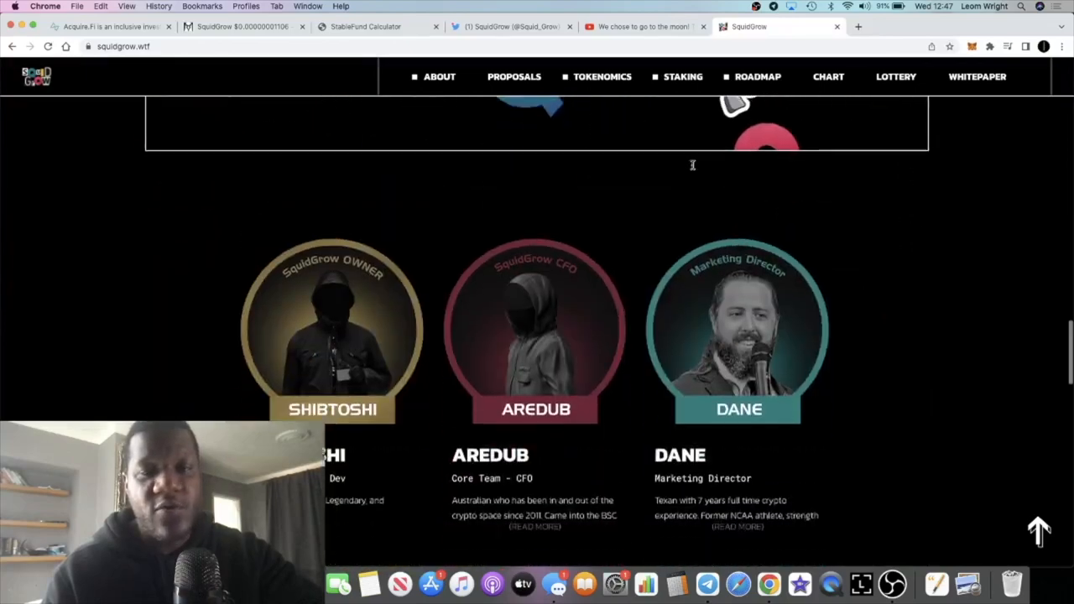
scroll("down", 3)
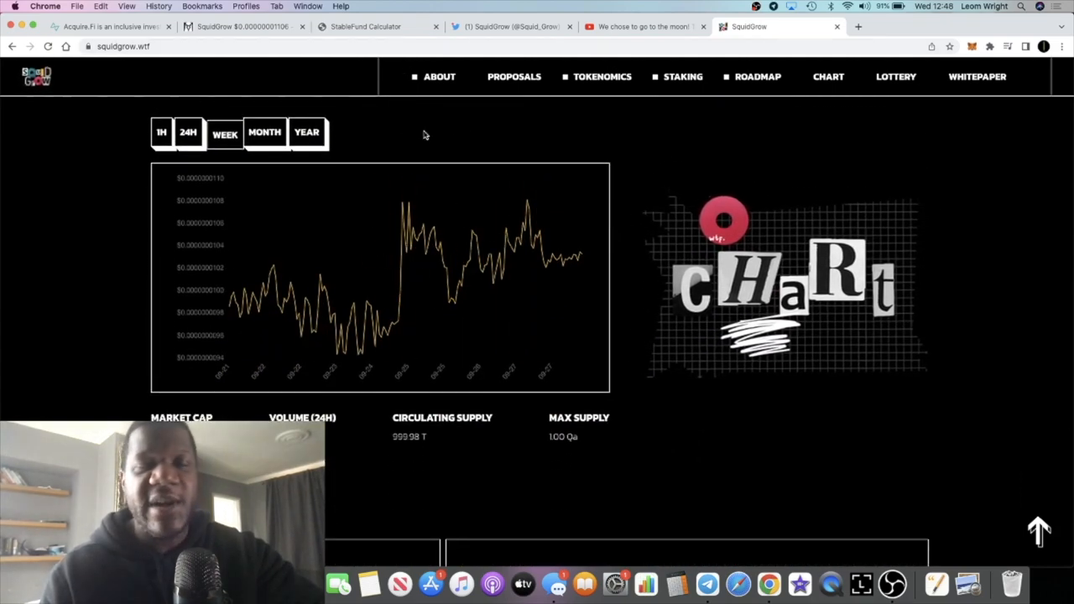
scroll("down", 3)
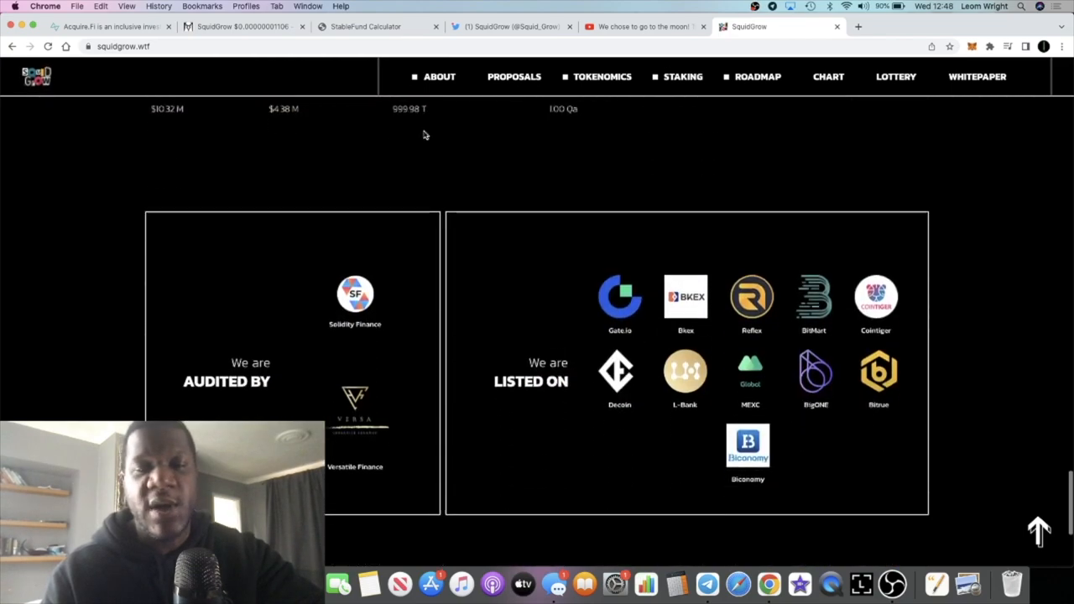
scroll("down", 3)
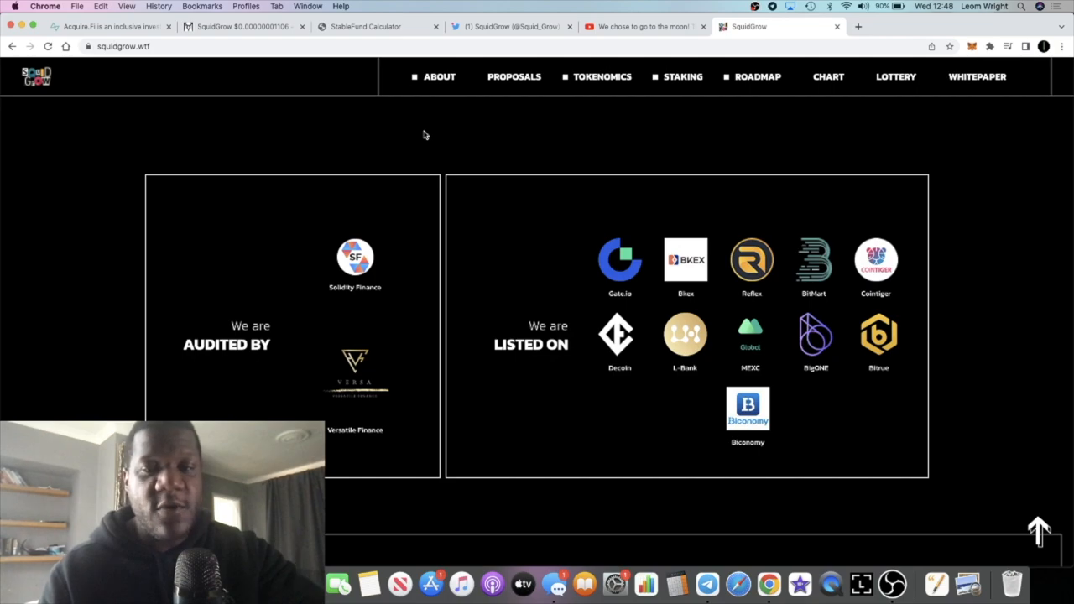
mouse_move(421, 132)
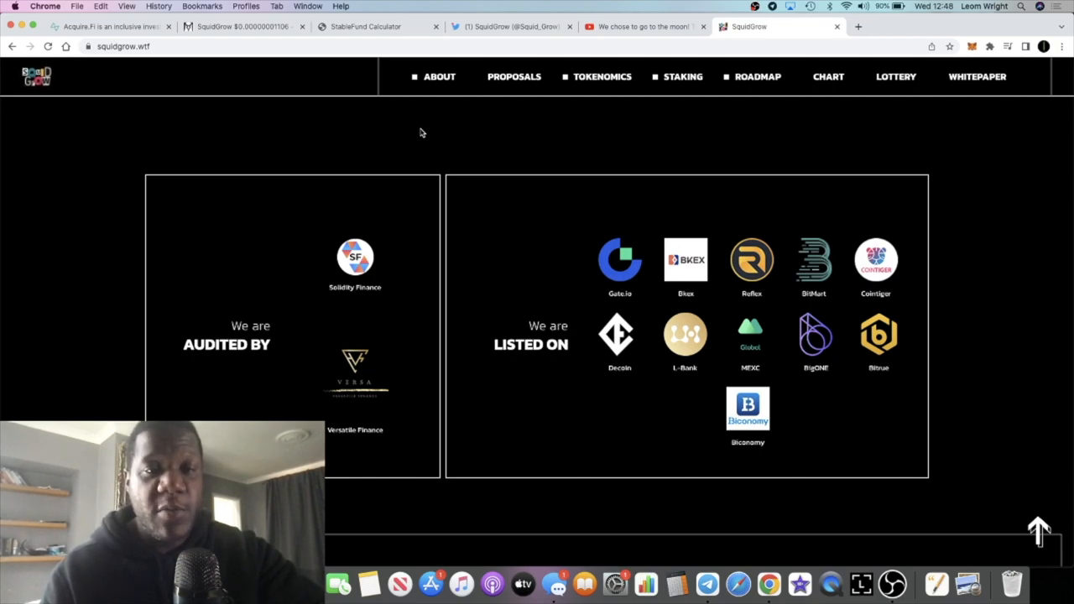